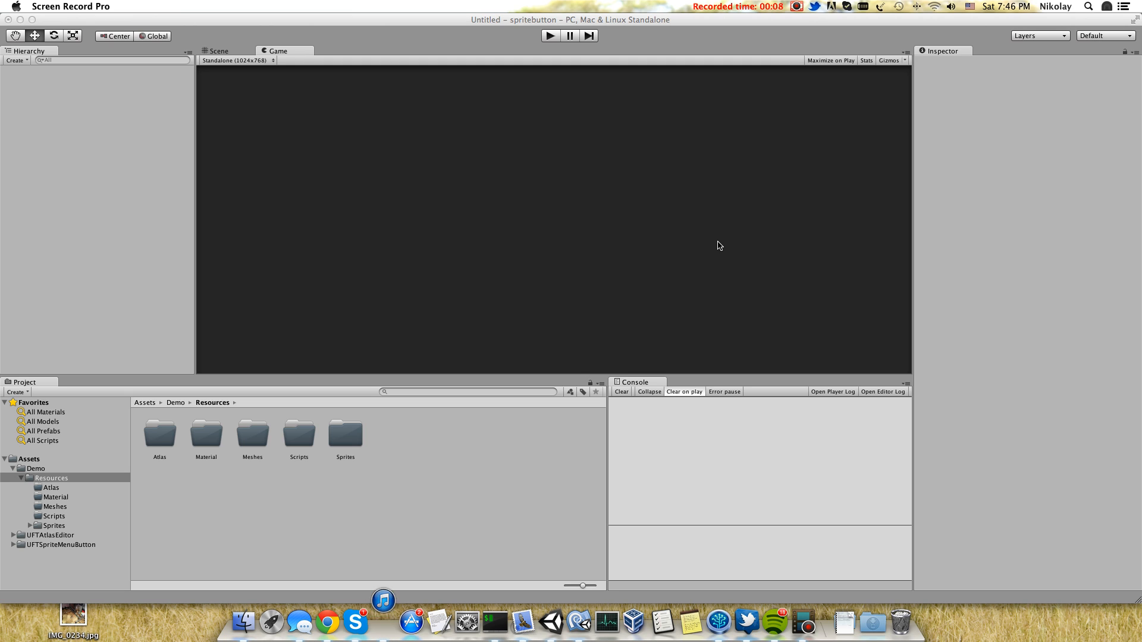
pyautogui.moveTo(155, 317)
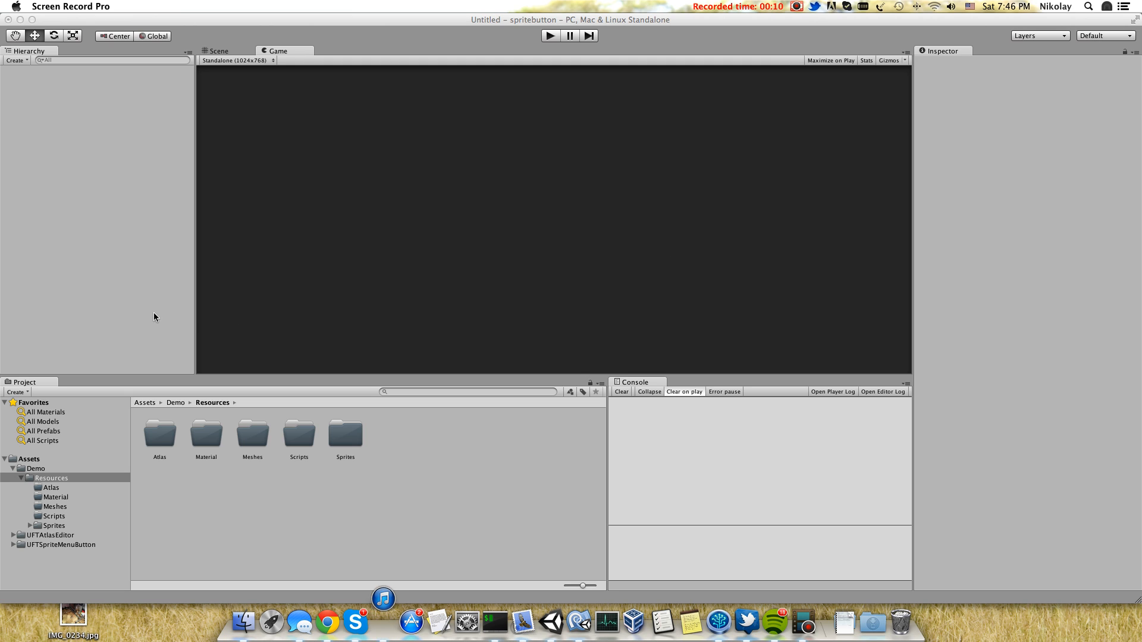
pyautogui.moveTo(56, 544)
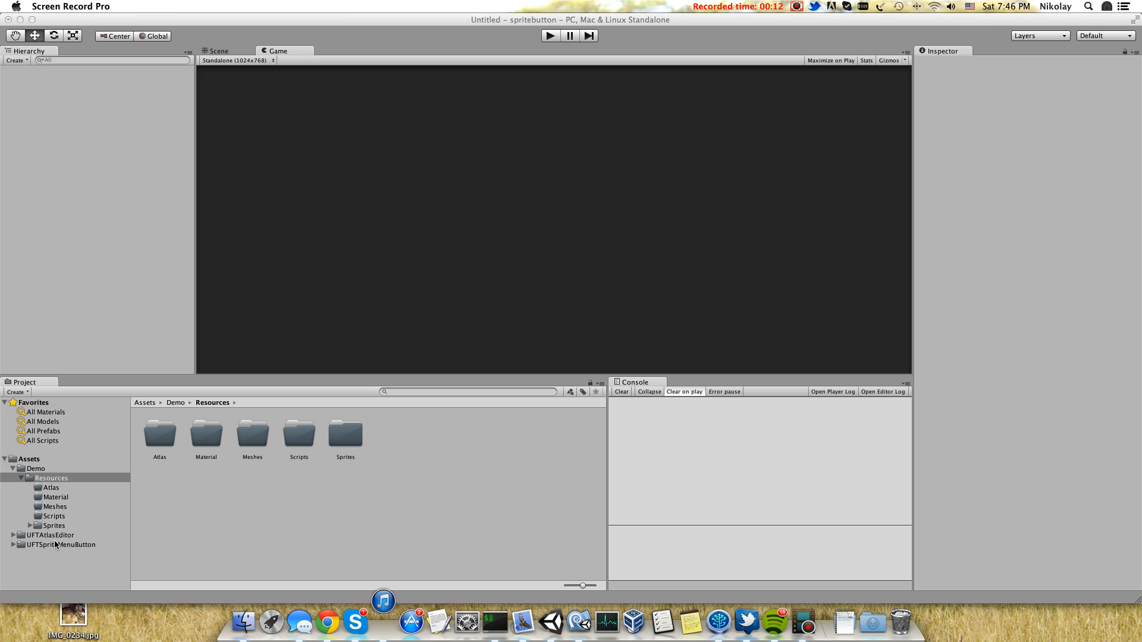
pyautogui.moveTo(58, 544)
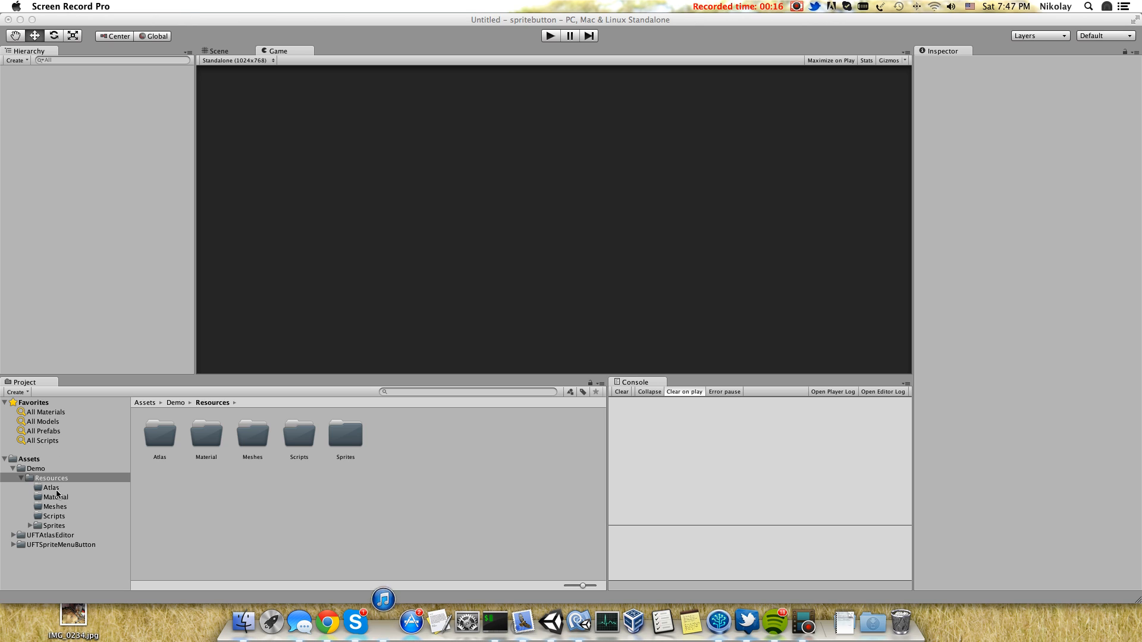
# Browse into the Atlas and Demo resource folders toward the brush sprites.
pyautogui.click(50, 488)
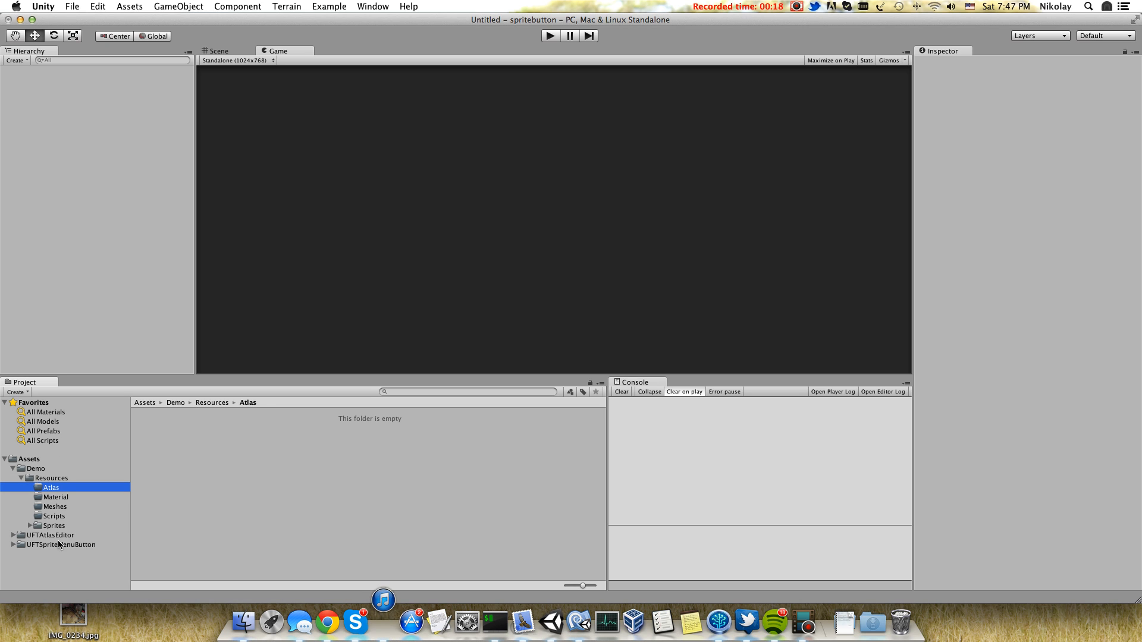
pyautogui.click(59, 535)
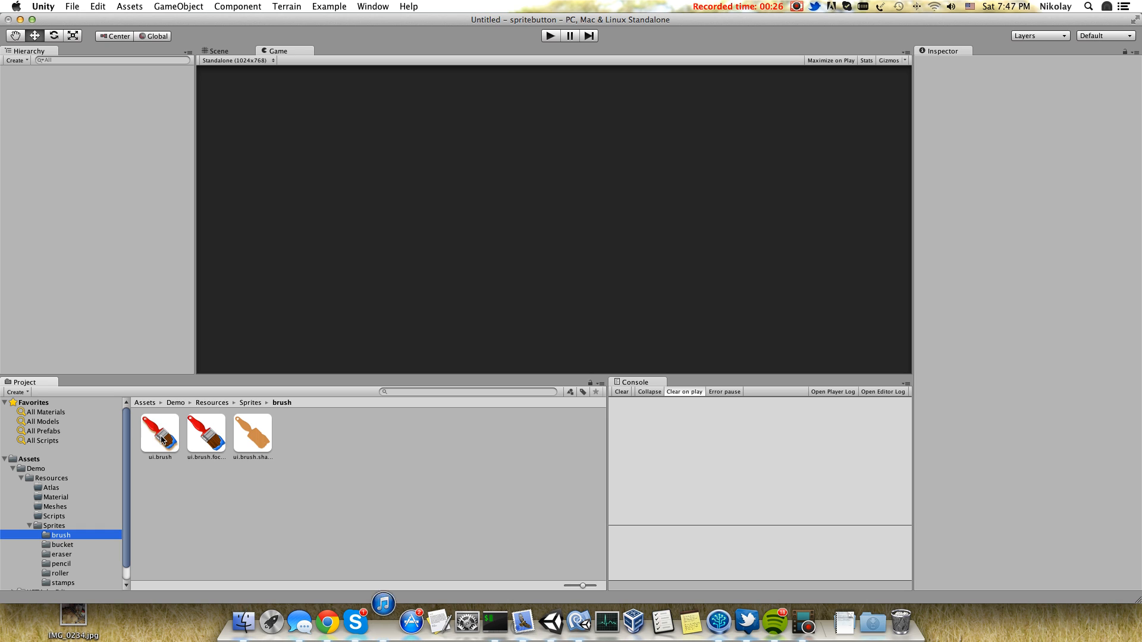
pyautogui.moveTo(229, 439)
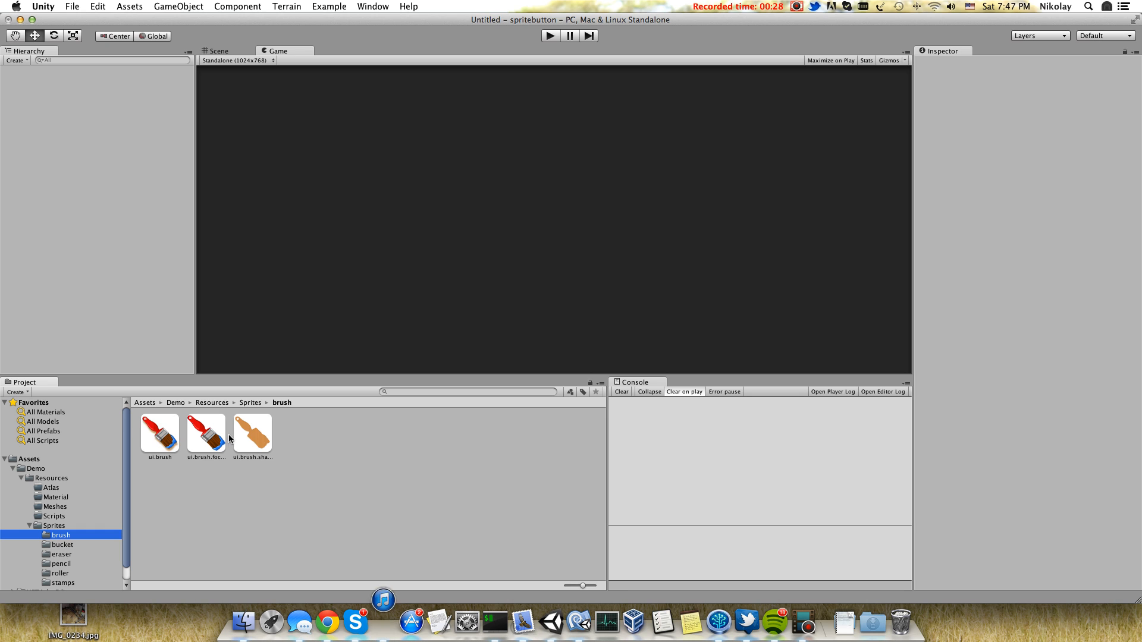
pyautogui.moveTo(119, 285)
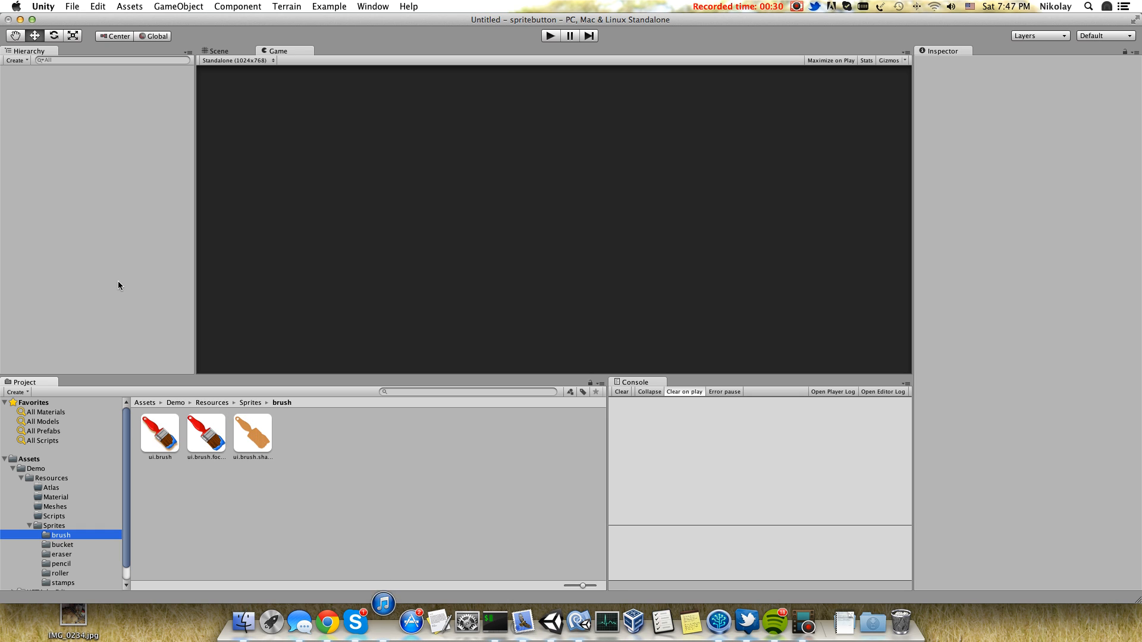
pyautogui.moveTo(313, 35)
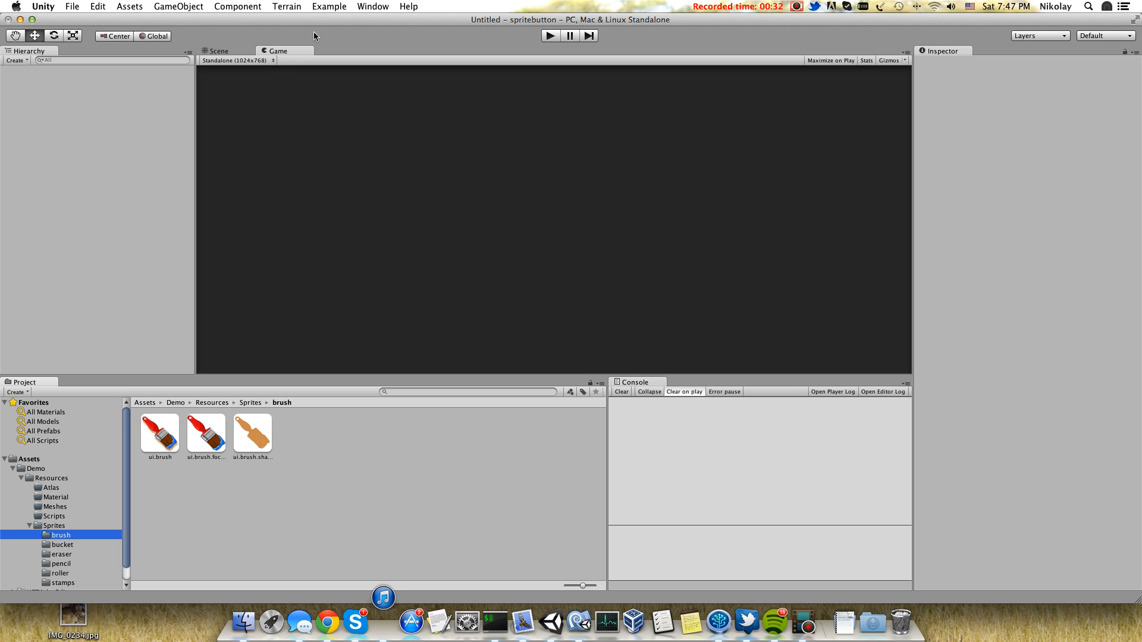
pyautogui.moveTo(372, 7)
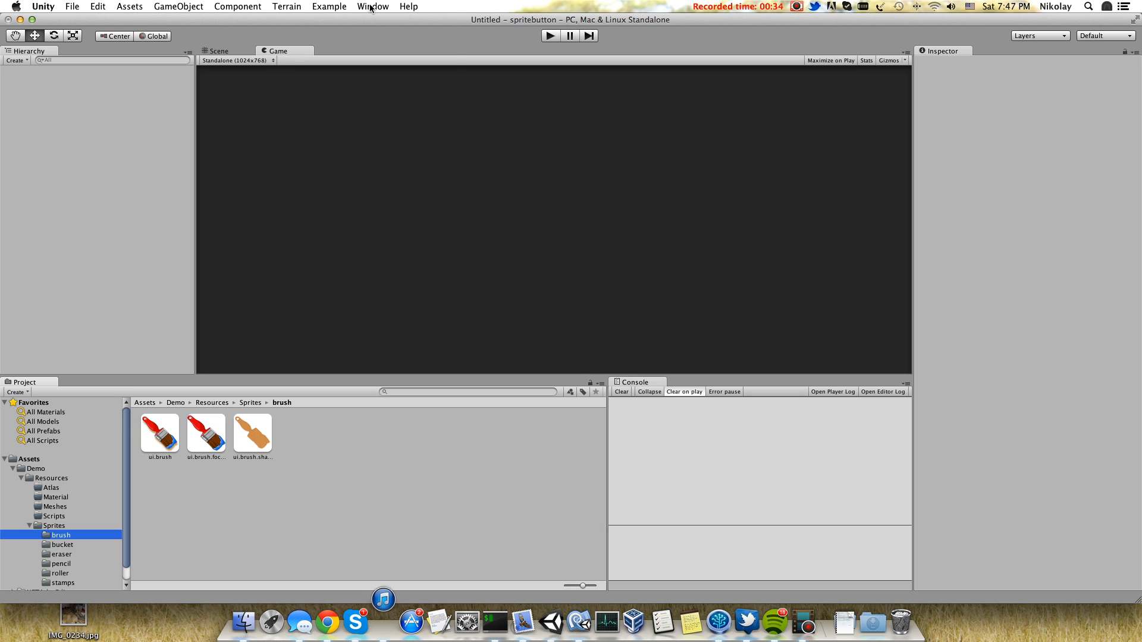
pyautogui.moveTo(399, 82)
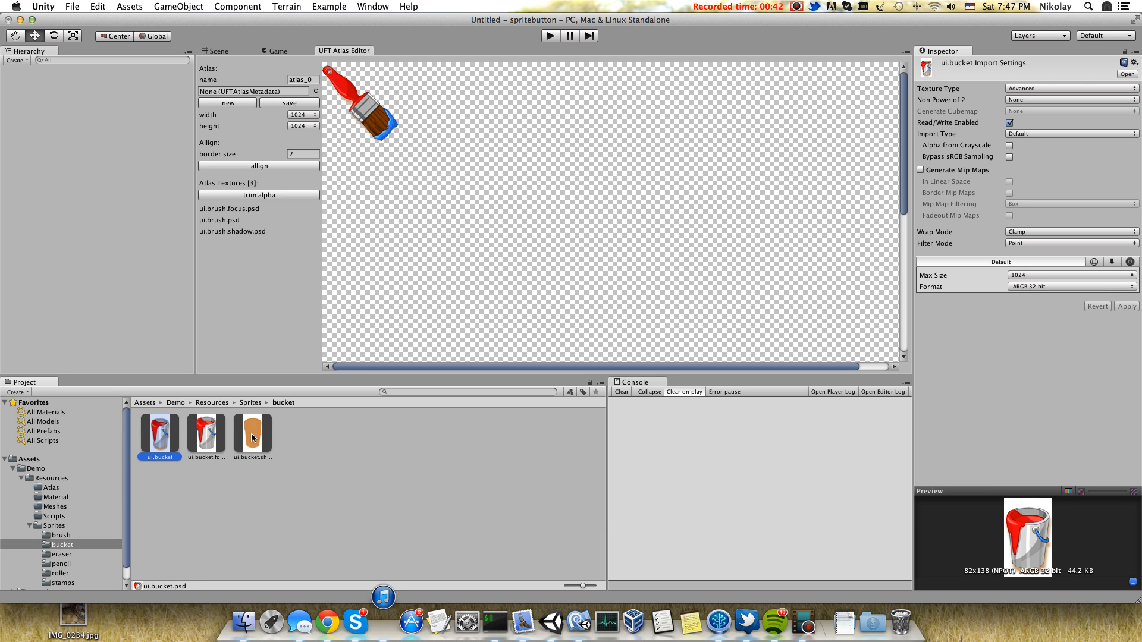
# Add the bucket and eraser sprites to the atlas and align its textures.
pyautogui.click(60, 554)
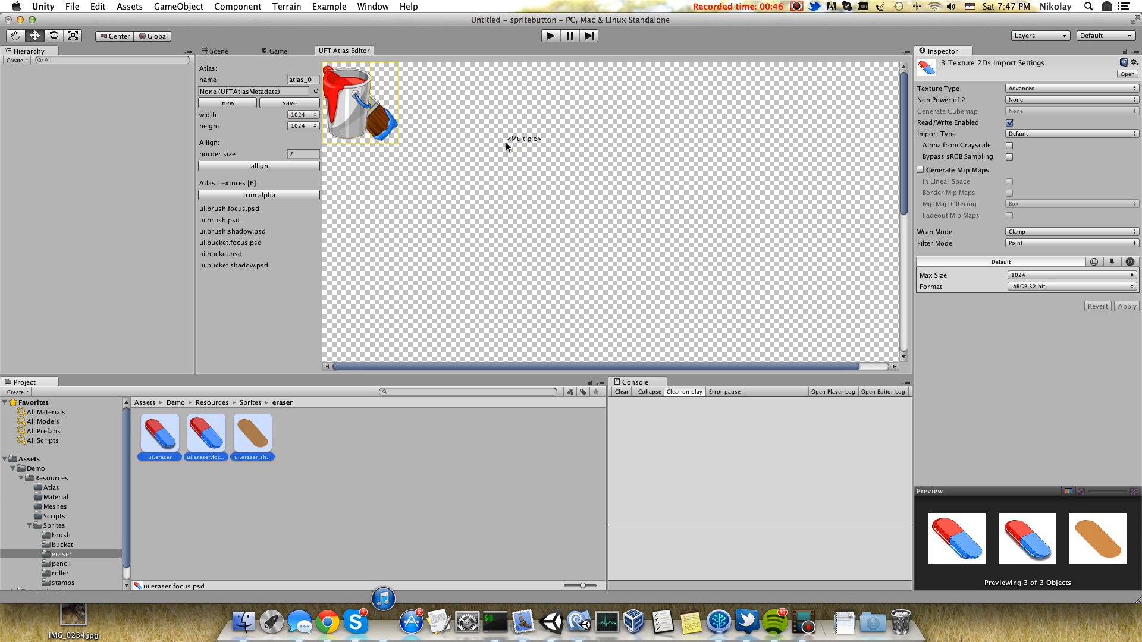
pyautogui.click(258, 167)
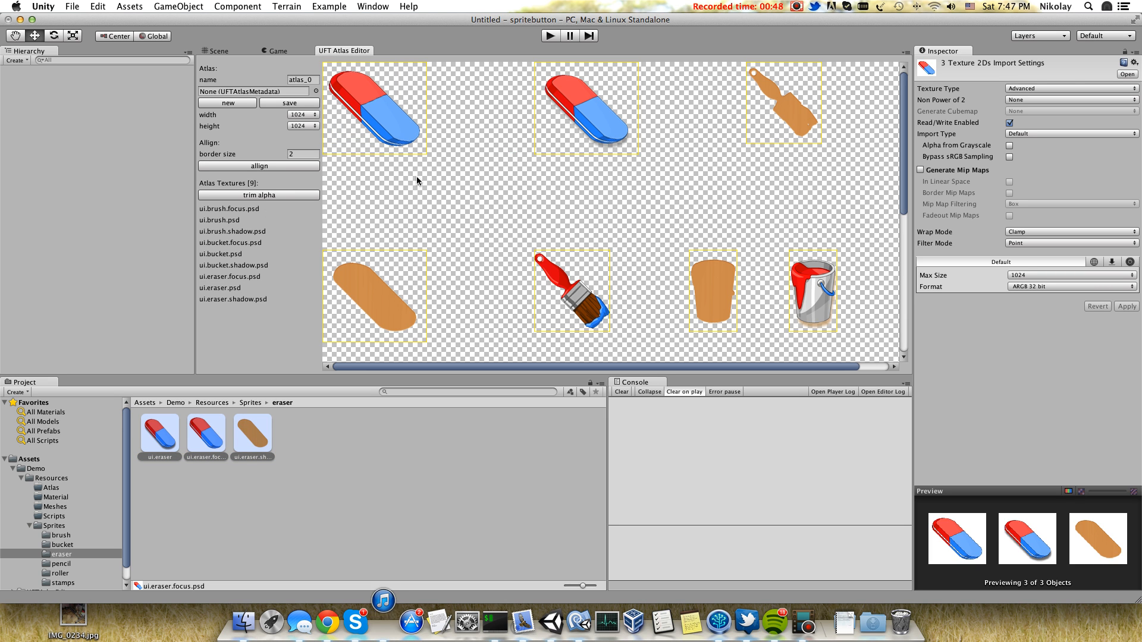
pyautogui.click(301, 79)
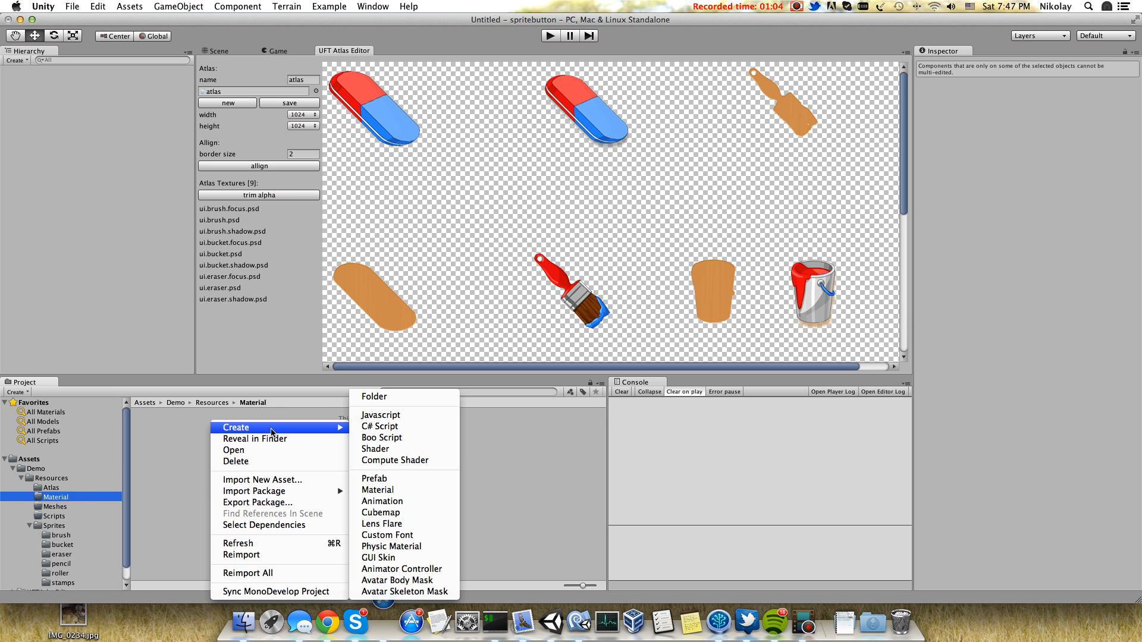
pyautogui.moveTo(377, 489)
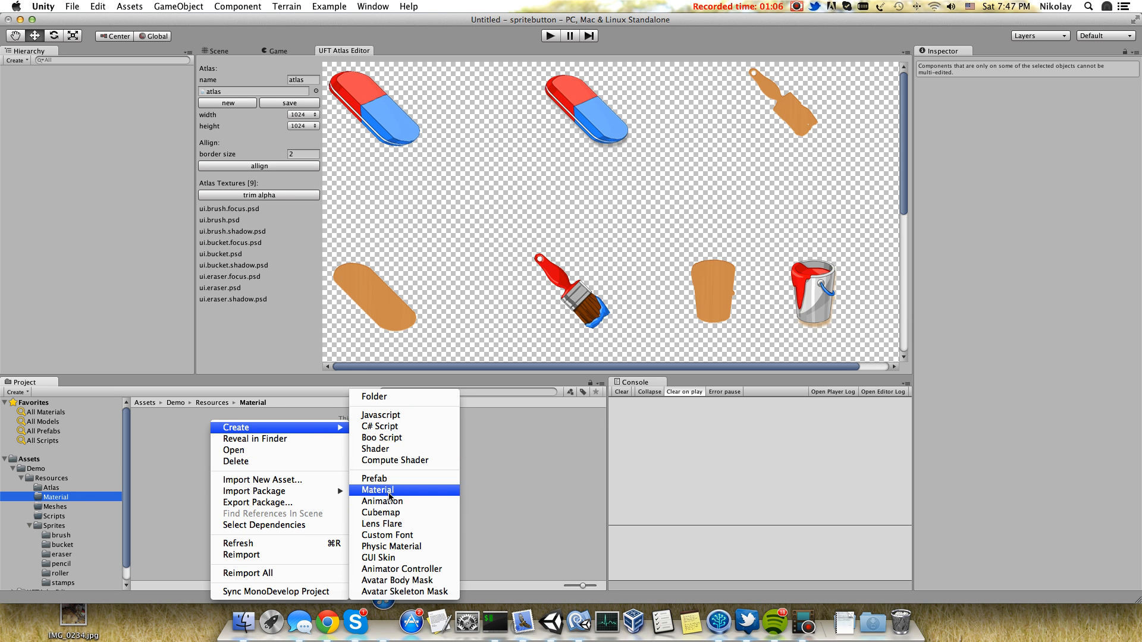
# Create a material named AtlasMaterial and give it the Unlit/Transparent shader.
pyautogui.click(377, 489)
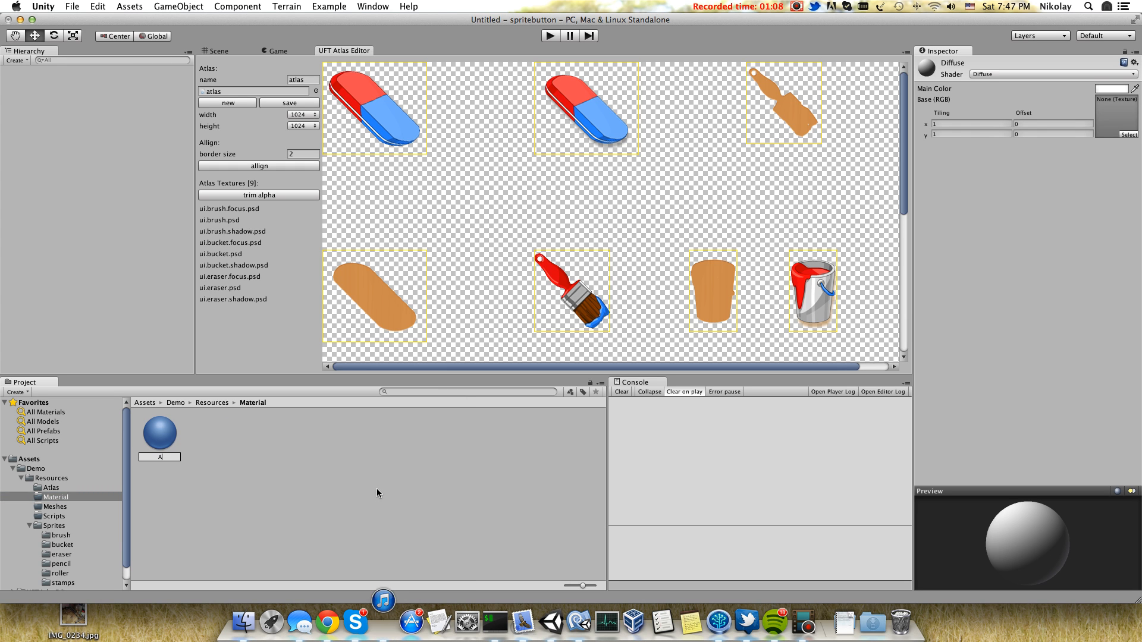
pyautogui.write('AtlasMaterial')
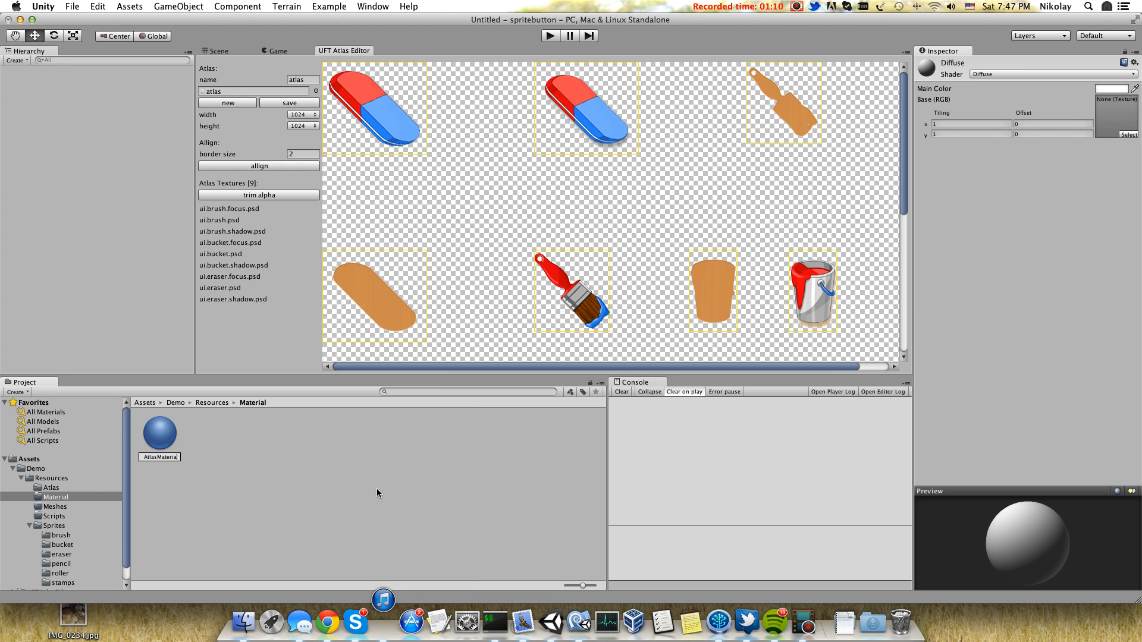
pyautogui.click(1053, 74)
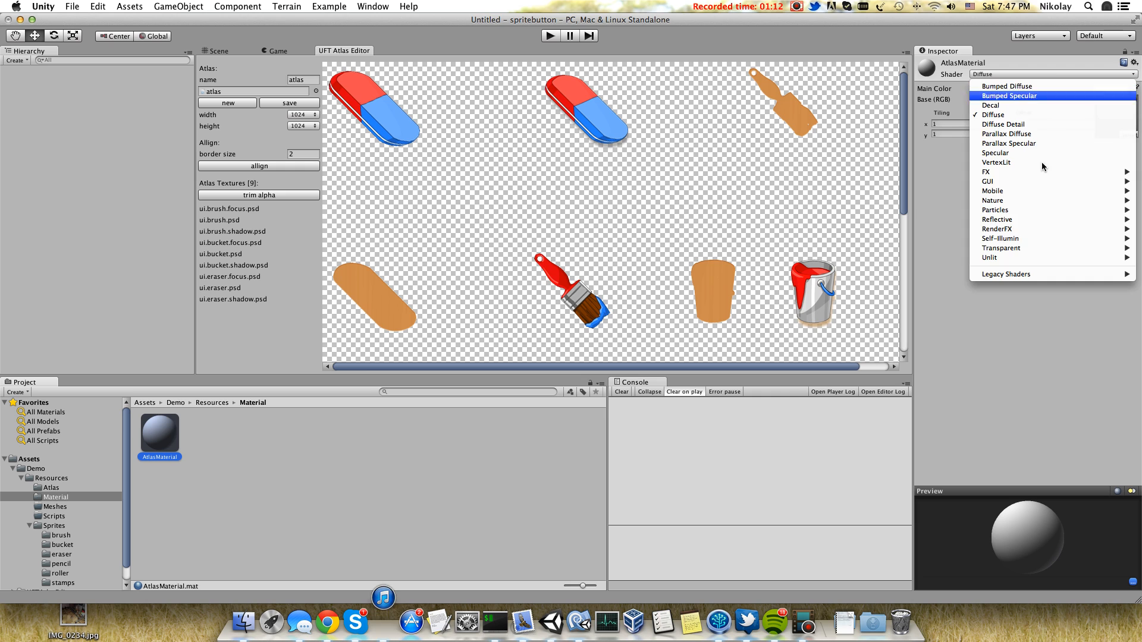
pyautogui.moveTo(1042, 256)
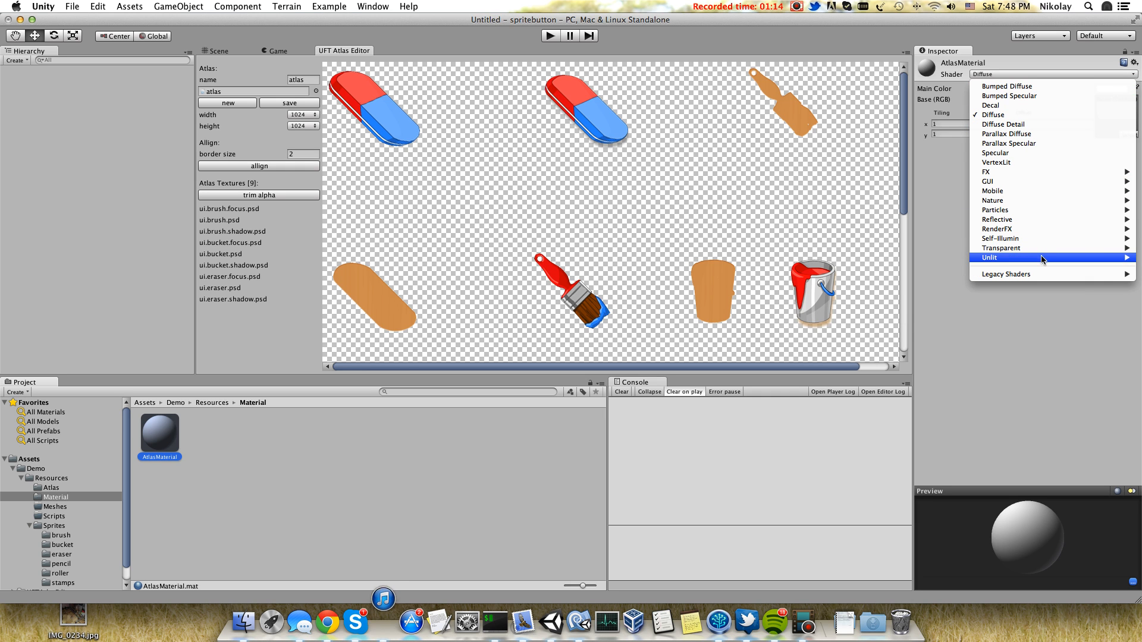
pyautogui.click(989, 257)
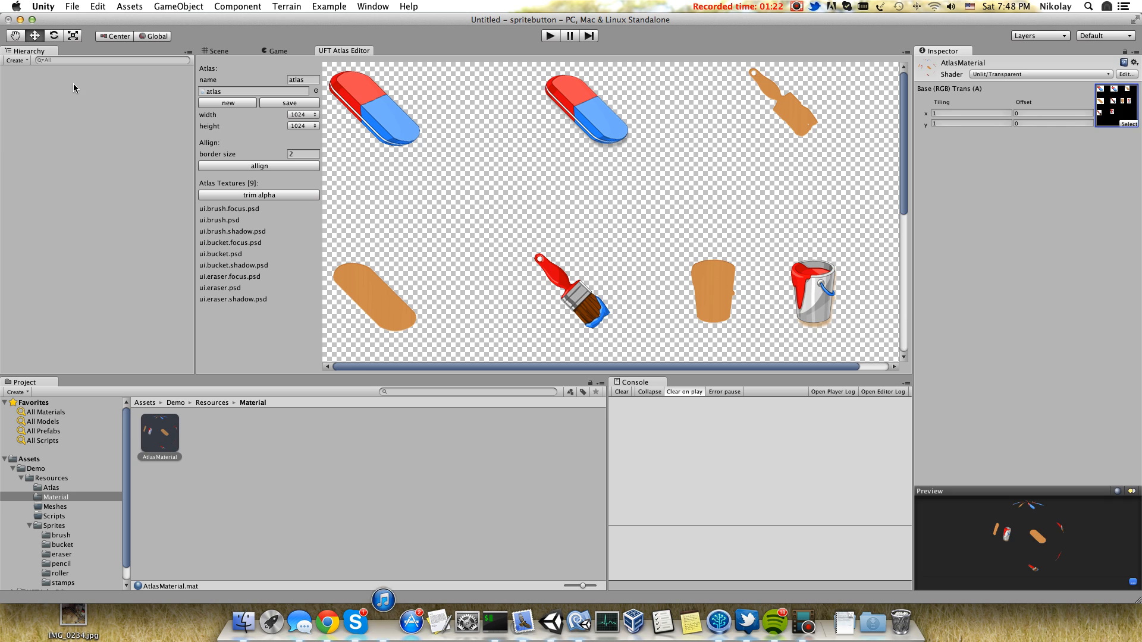
# Add a new Camera to the scene and check what it sees in the Game view.
pyautogui.click(178, 7)
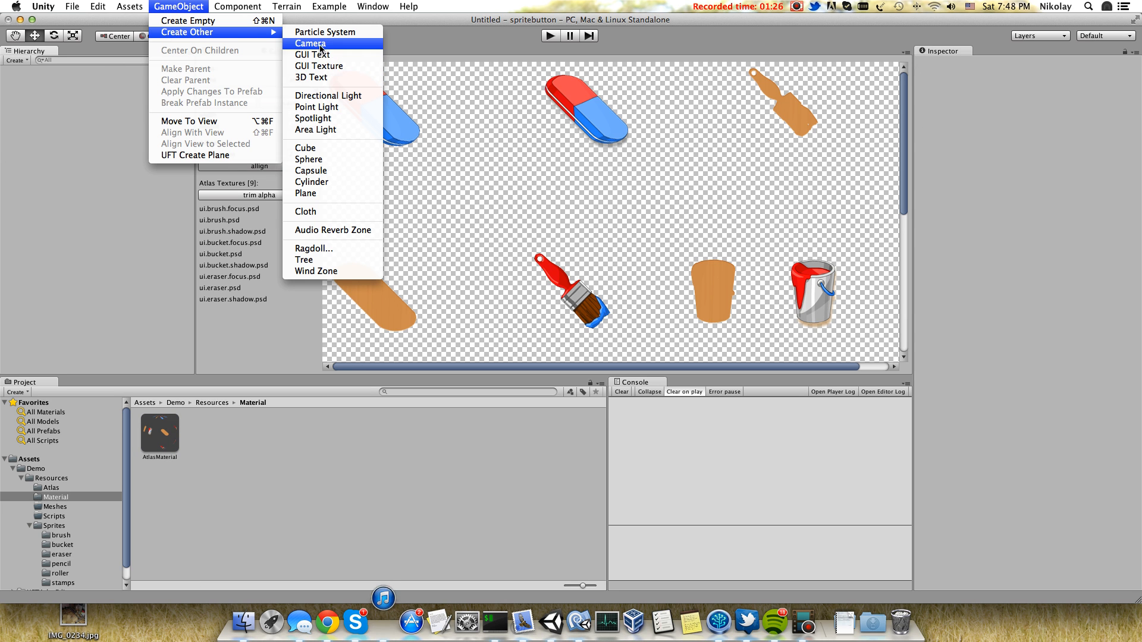
pyautogui.click(310, 44)
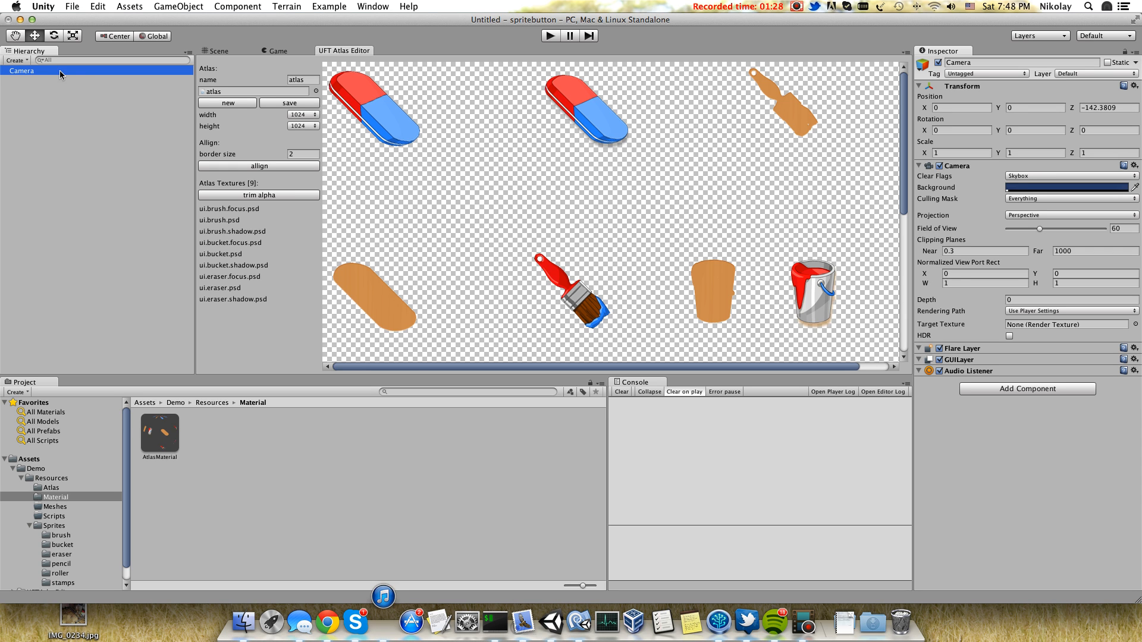
pyautogui.click(21, 70)
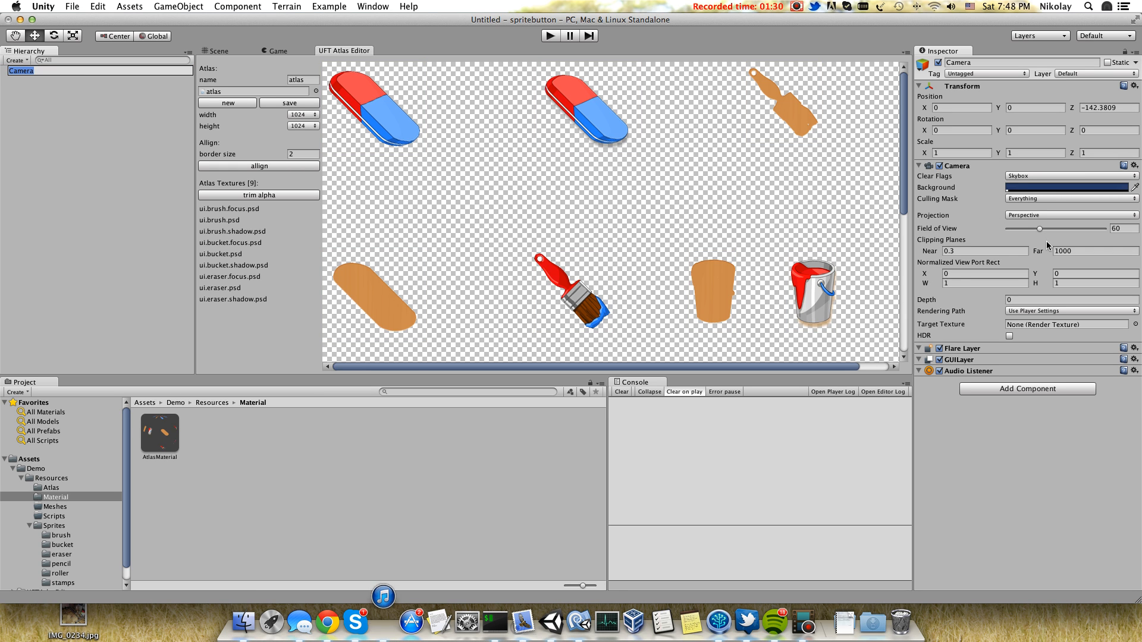
pyautogui.moveTo(994, 243)
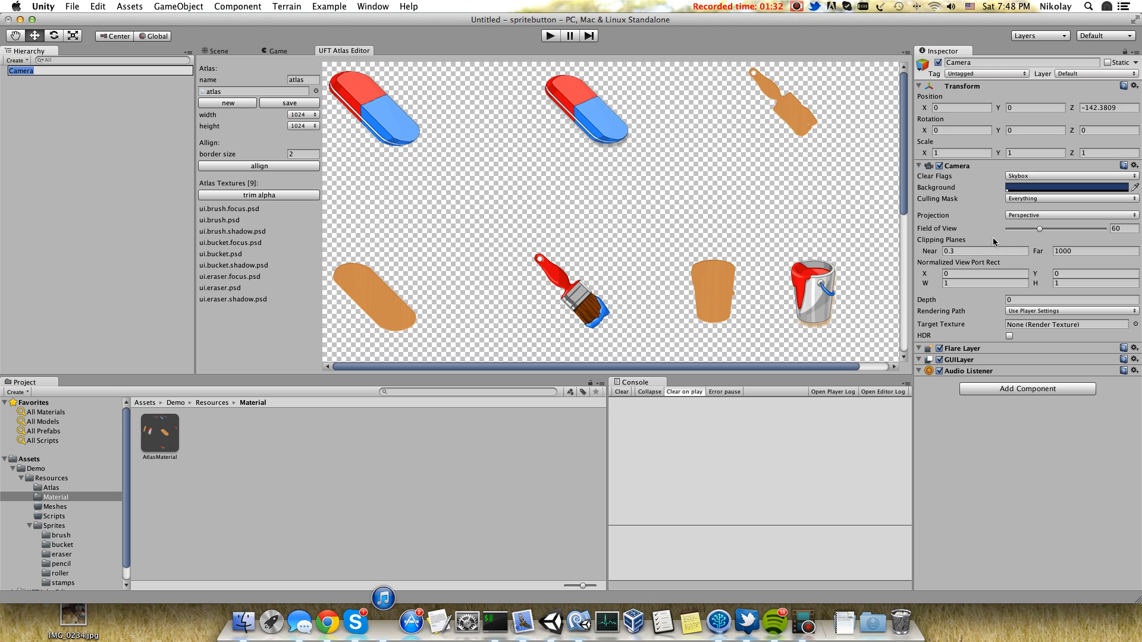
pyautogui.moveTo(1014, 243)
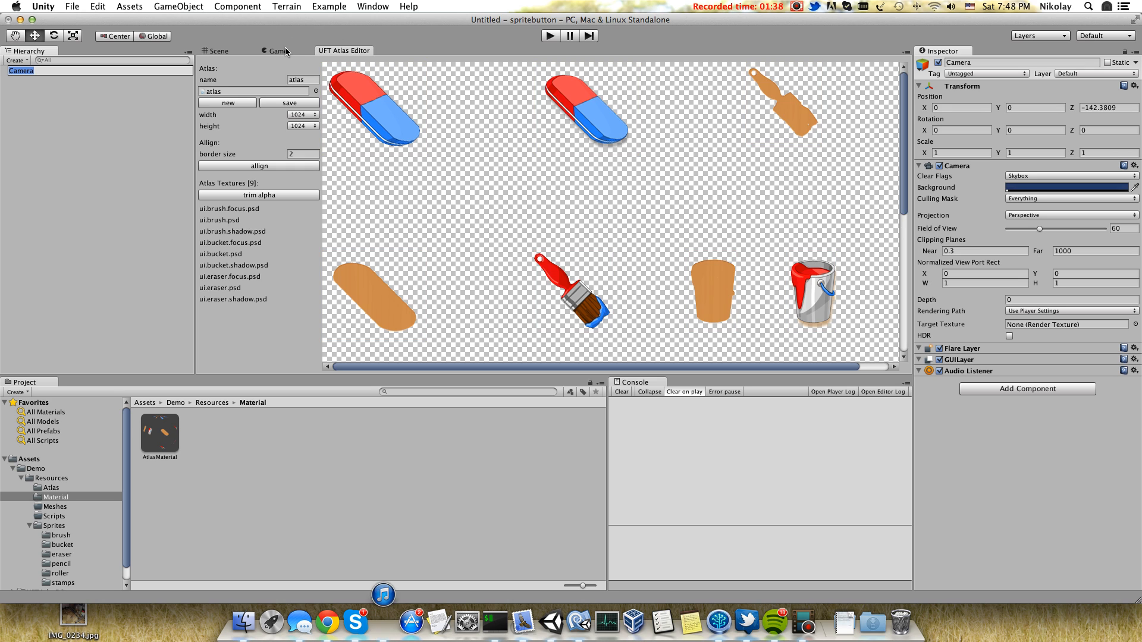
pyautogui.click(275, 50)
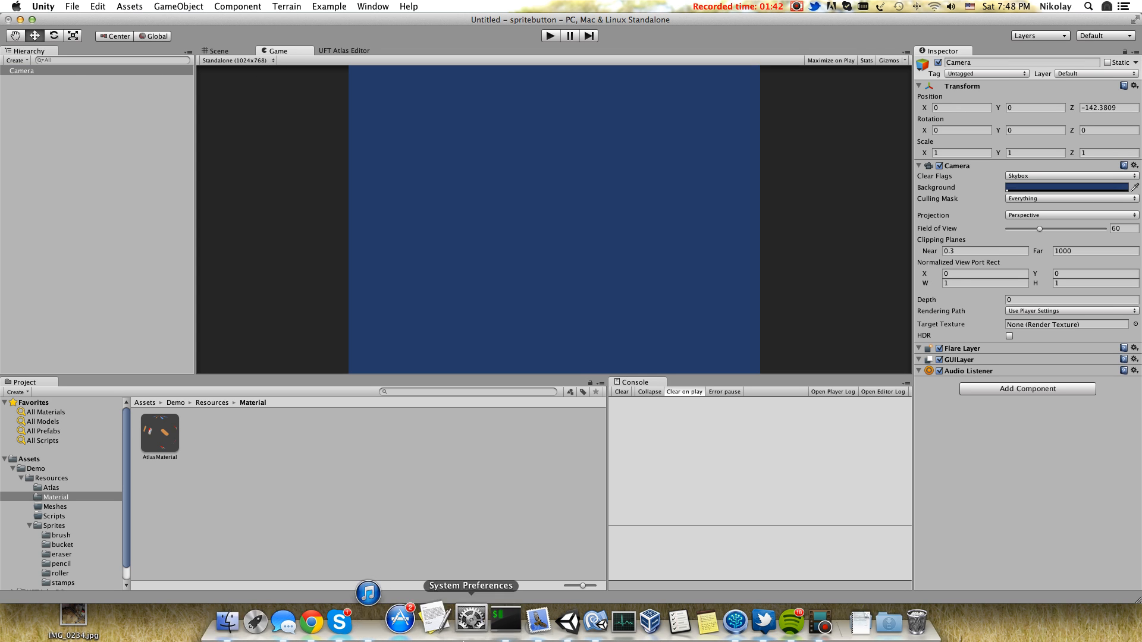
pyautogui.click(492, 622)
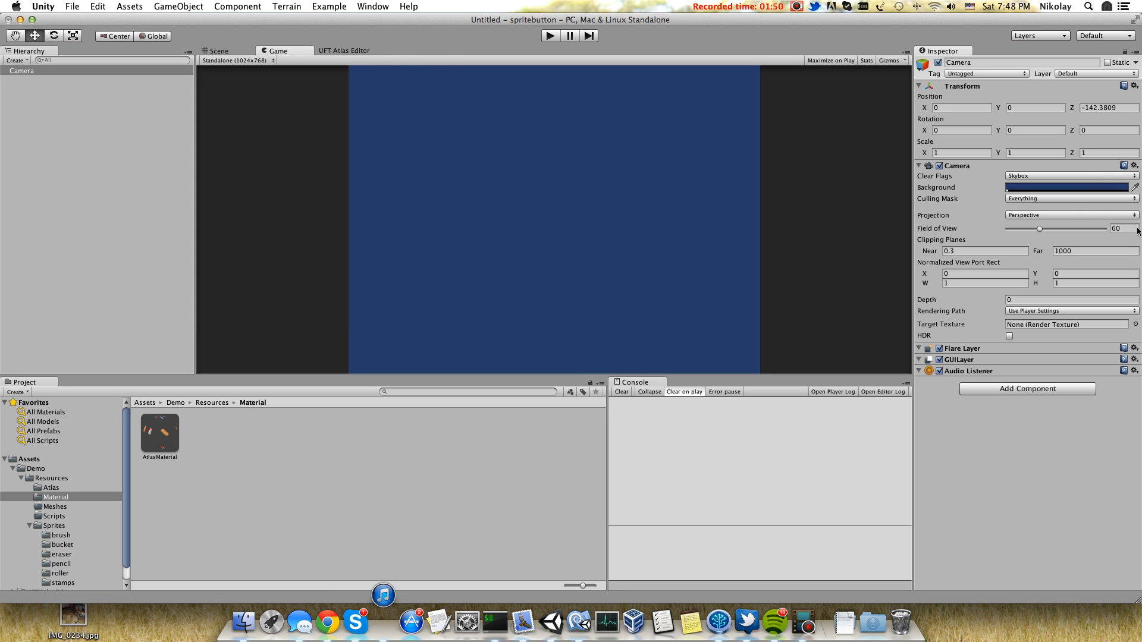
# Switch the camera to orthographic projection, adjust its size and move it to Z 0.
pyautogui.click(1071, 215)
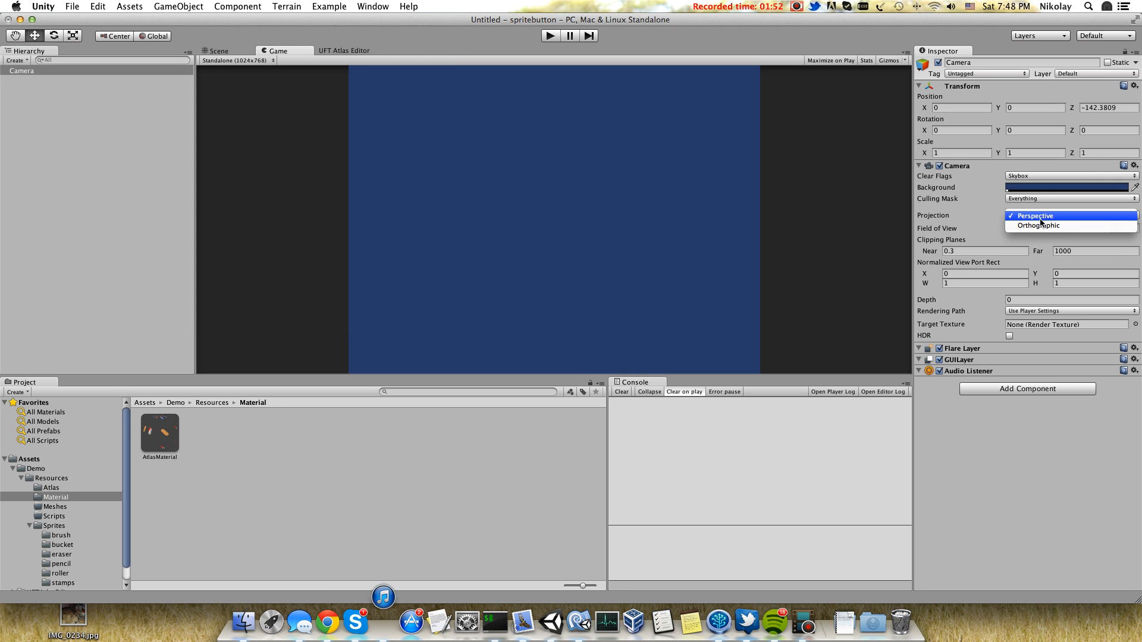
pyautogui.click(1040, 225)
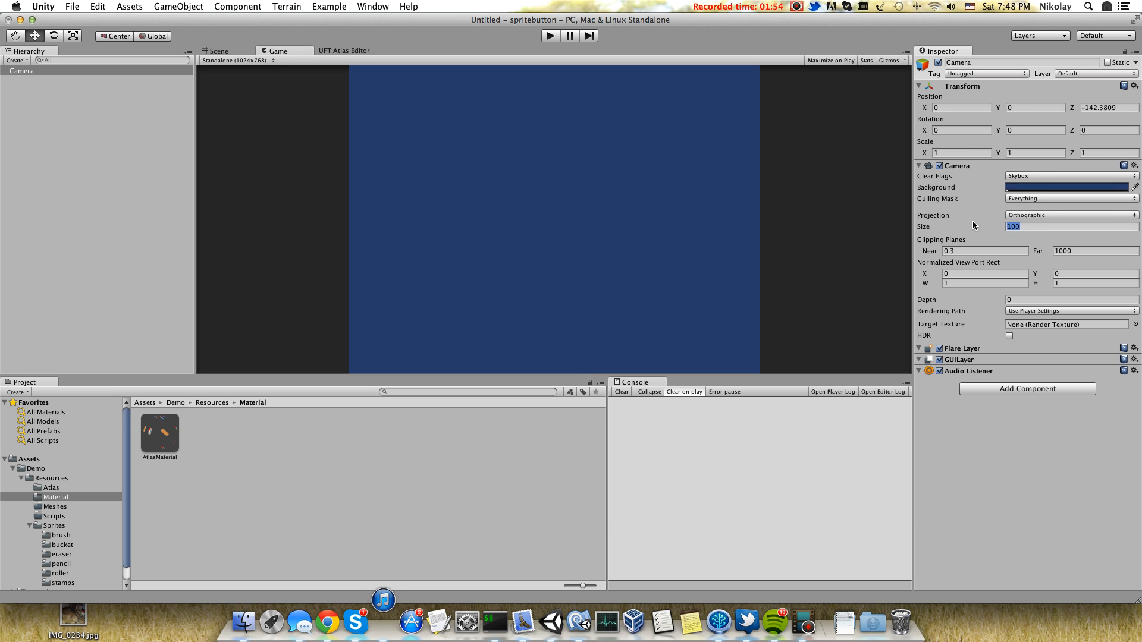
pyautogui.write('184')
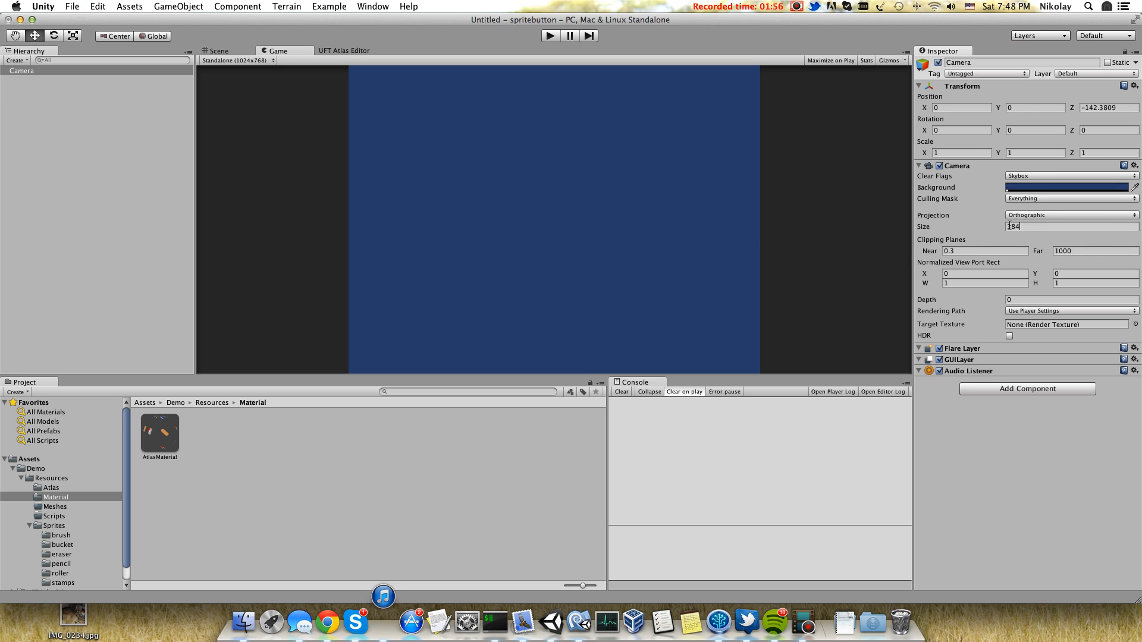
pyautogui.click(21, 70)
pyautogui.write('0')
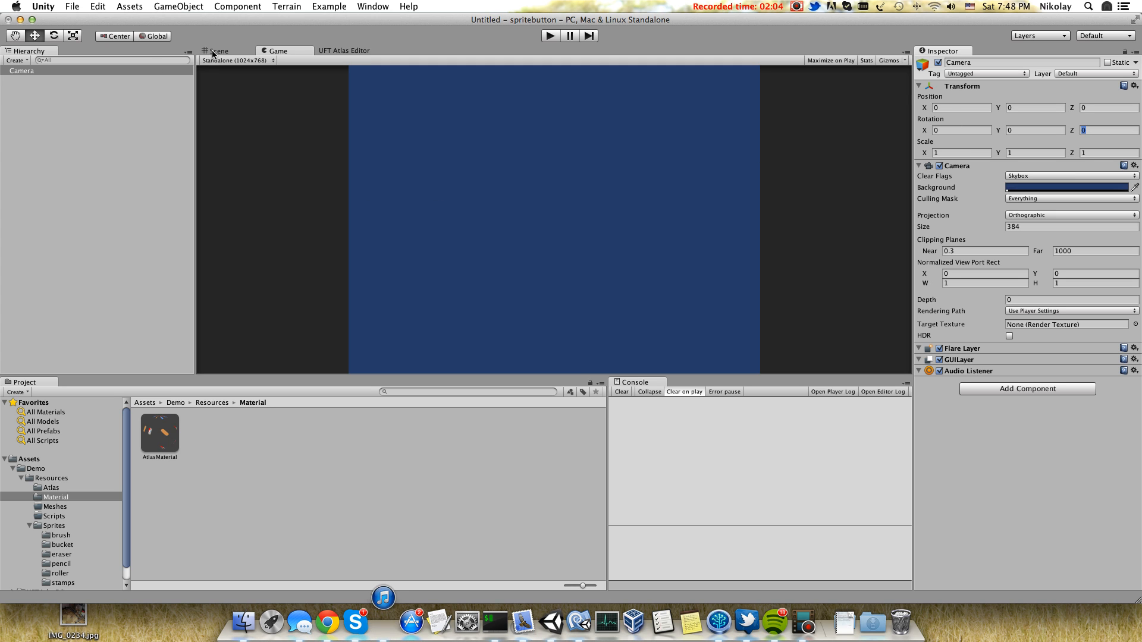
pyautogui.click(219, 50)
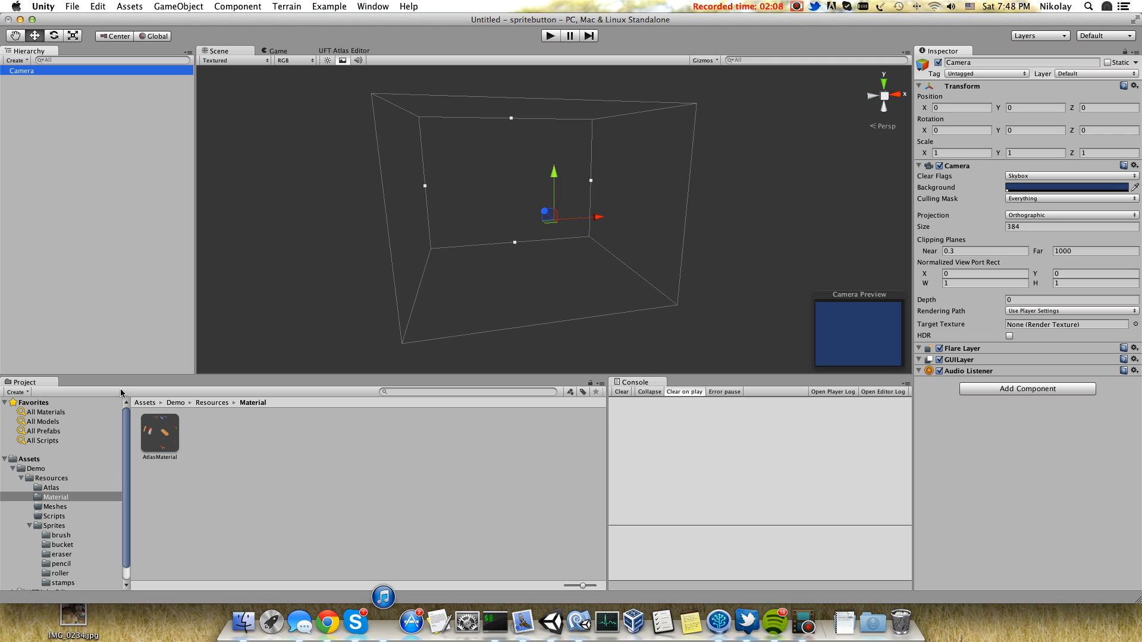
# Build a sprite button named brushButton from the brush images via UFT New Button.
pyautogui.click(372, 8)
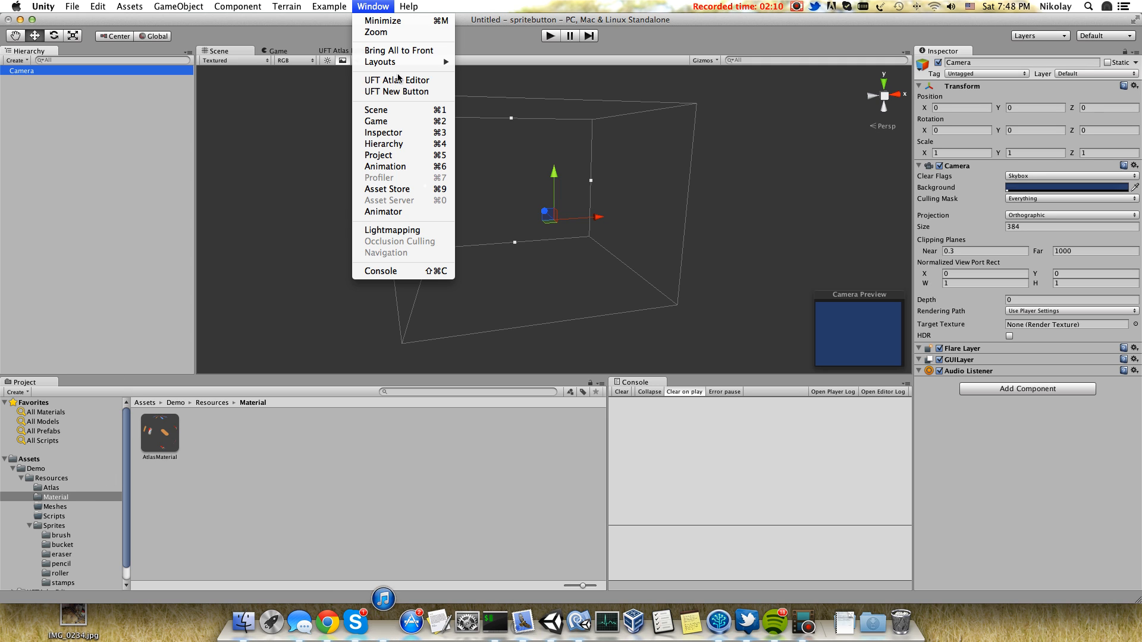
pyautogui.moveTo(397, 92)
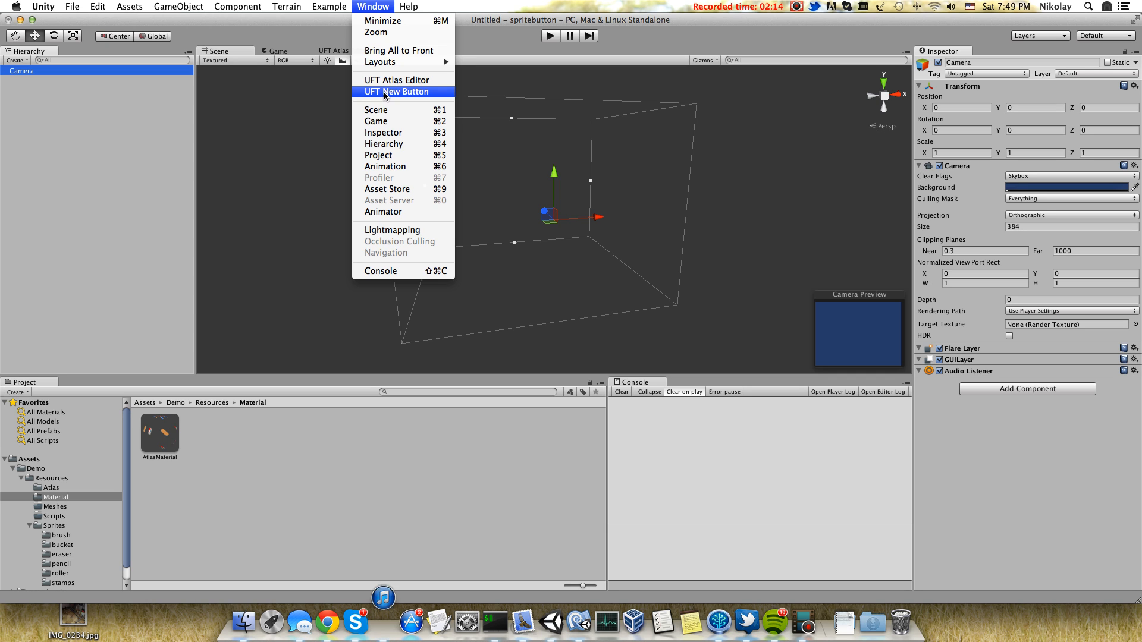
pyautogui.click(396, 92)
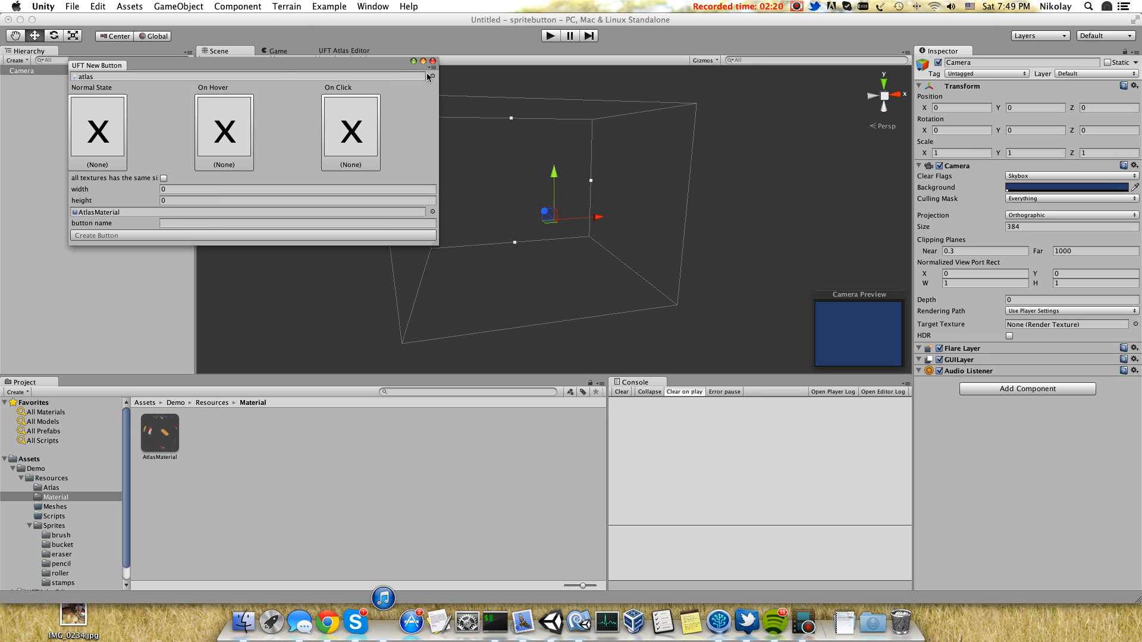
pyautogui.click(51, 488)
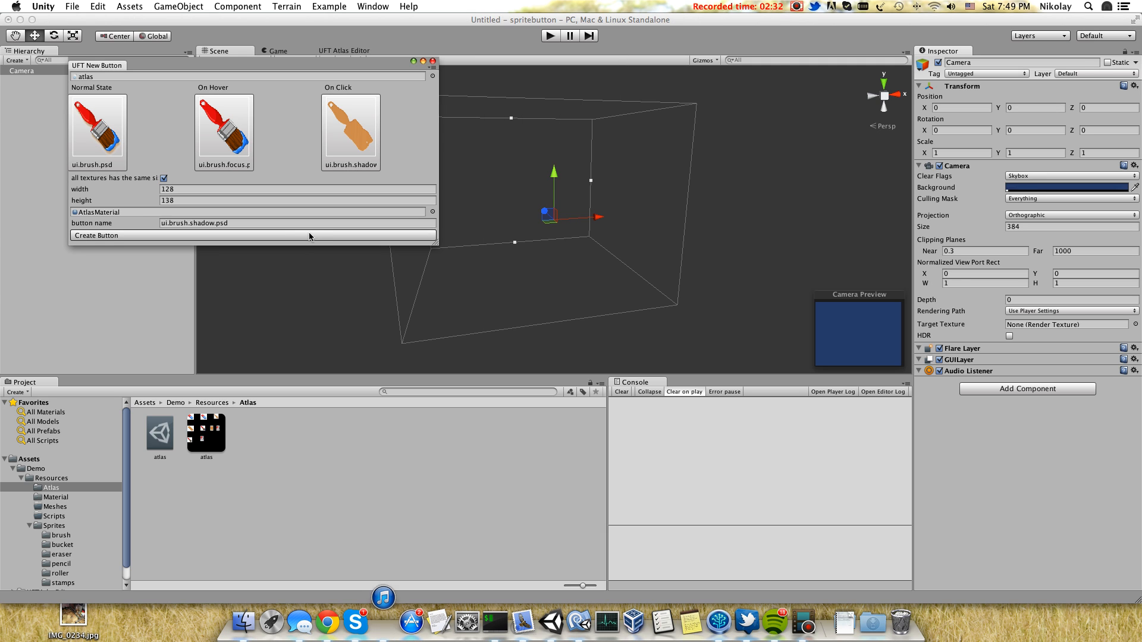
pyautogui.moveTo(96, 181)
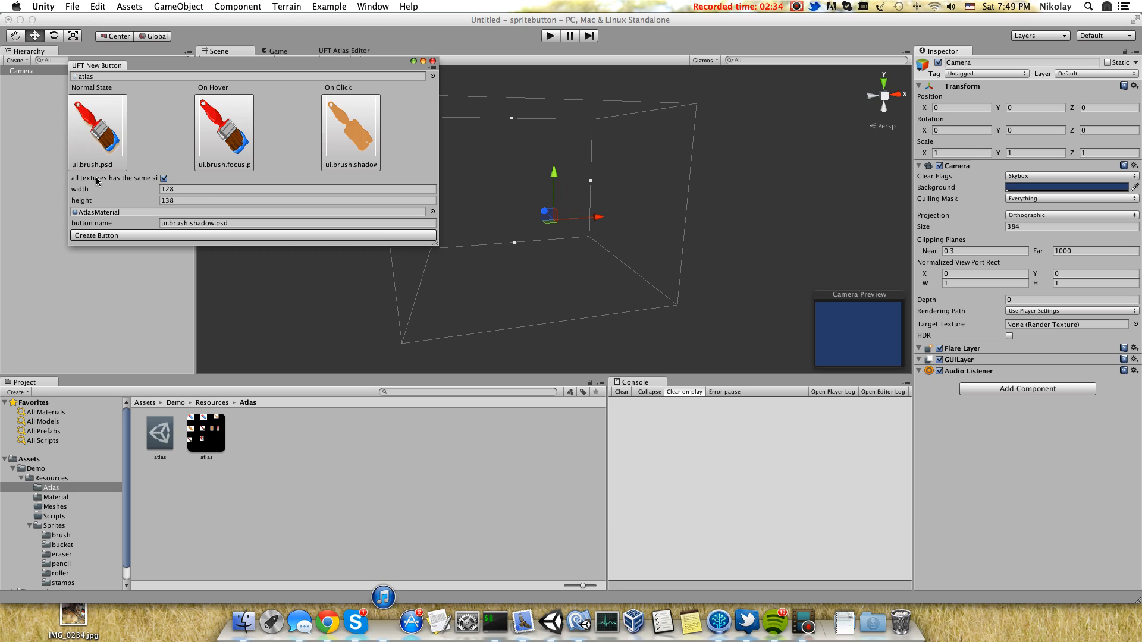
pyautogui.moveTo(129, 180)
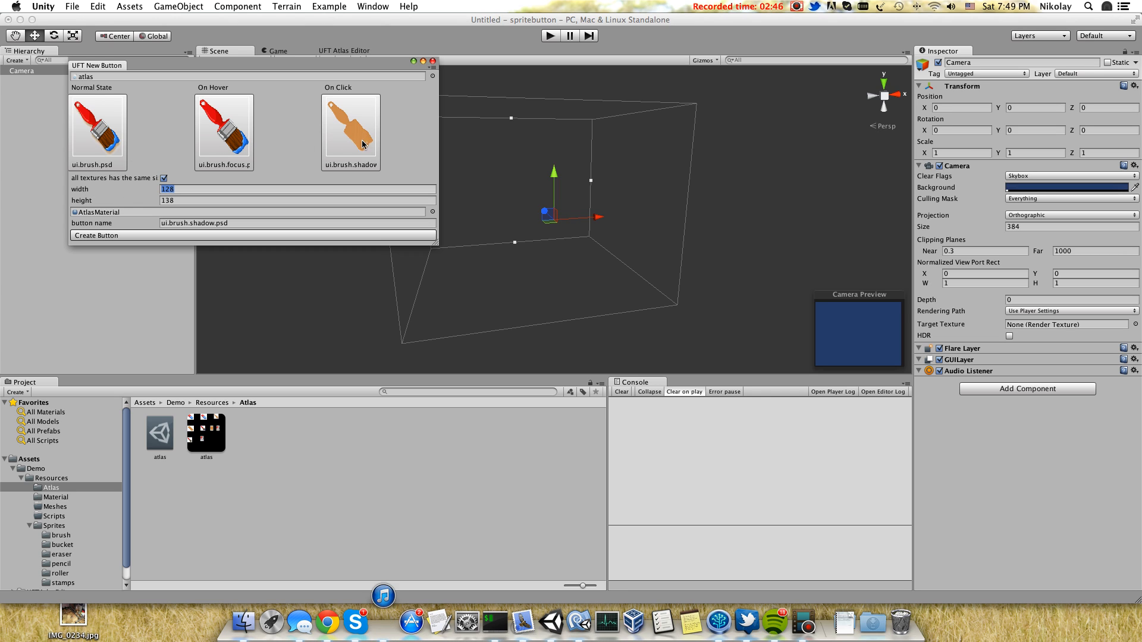
pyautogui.moveTo(275, 138)
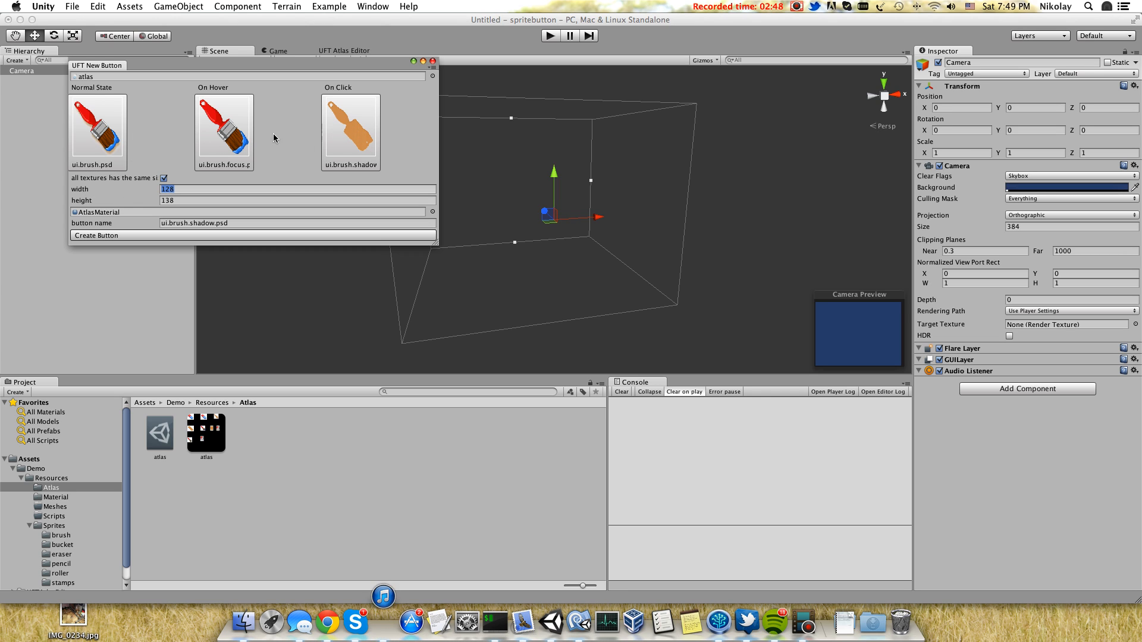
pyautogui.moveTo(255, 173)
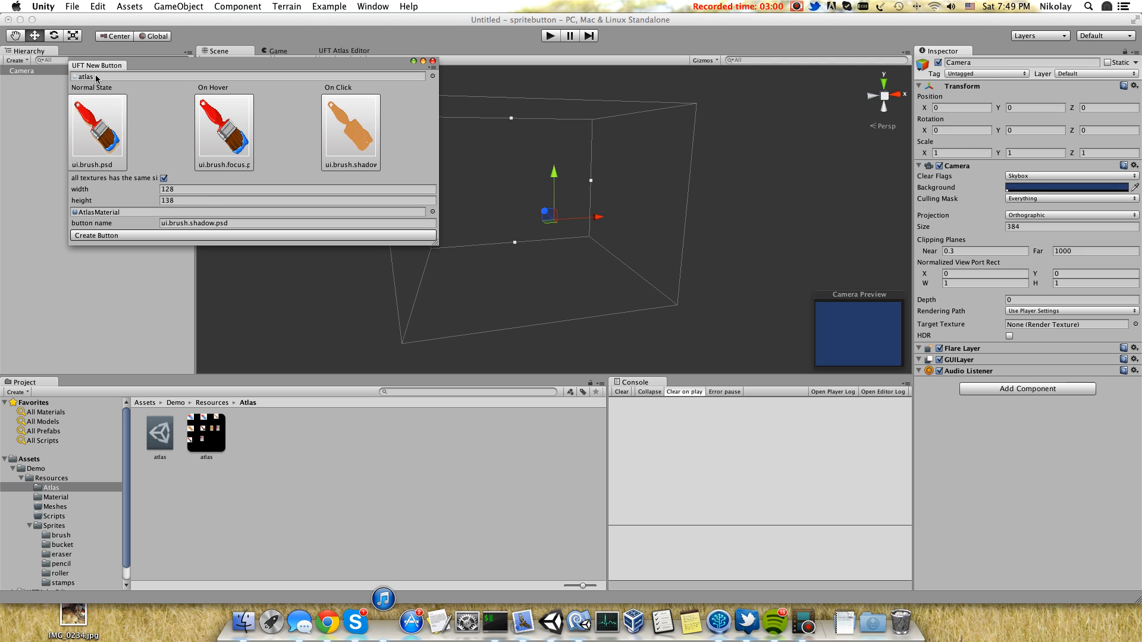
pyautogui.moveTo(100, 79)
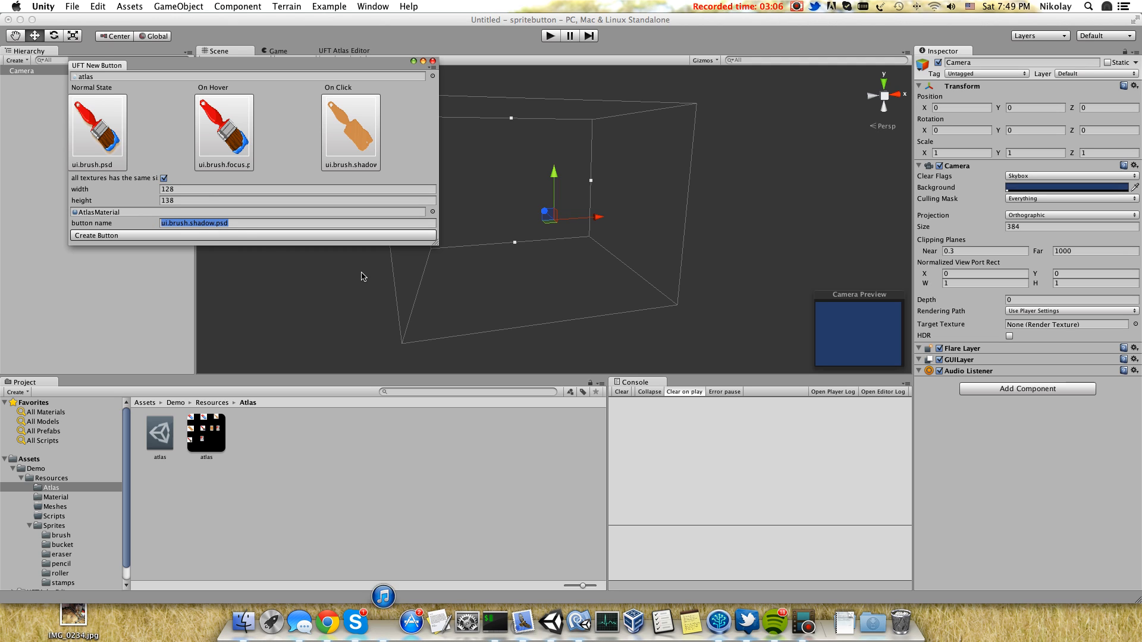
pyautogui.write('brushButton')
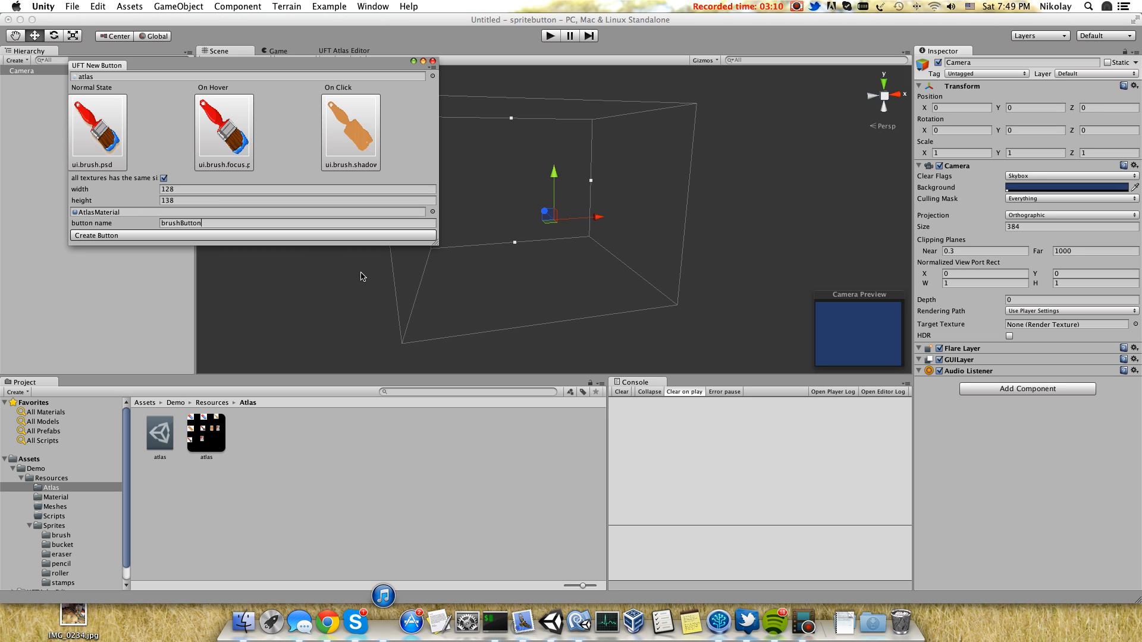
pyautogui.click(95, 236)
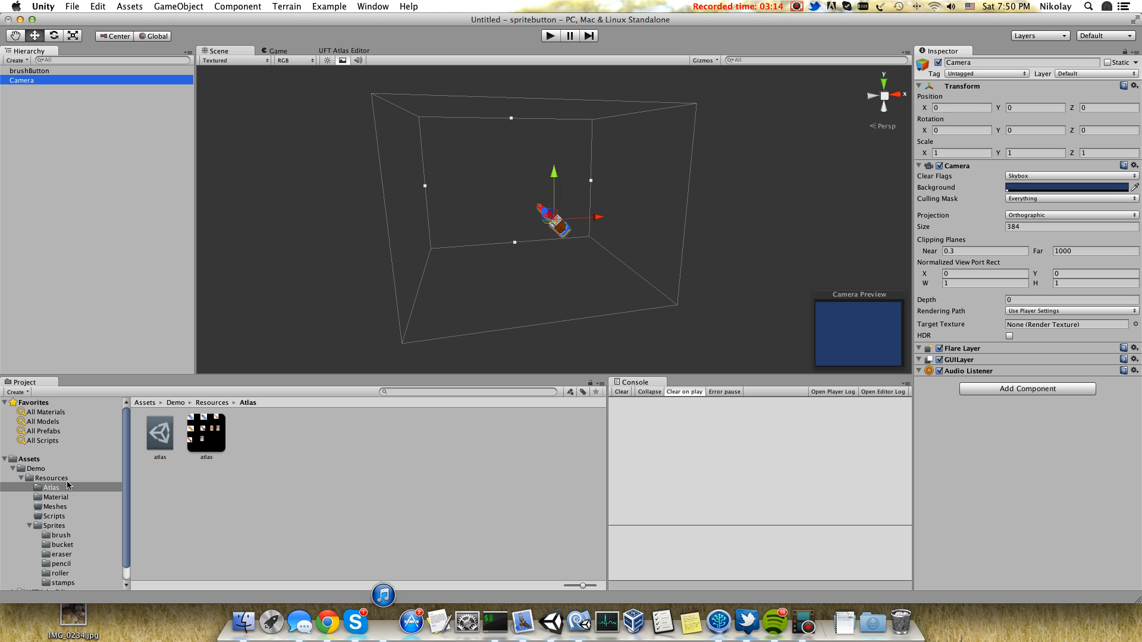
# Return the project browser to Assets and select the brushButton object.
pyautogui.click(35, 469)
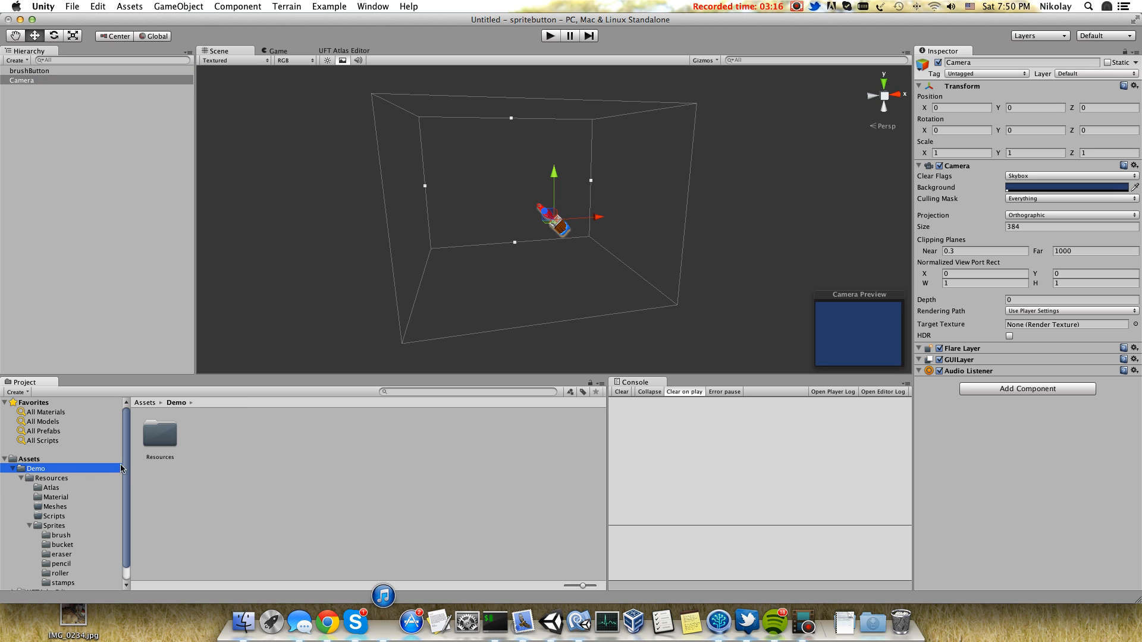
pyautogui.click(158, 433)
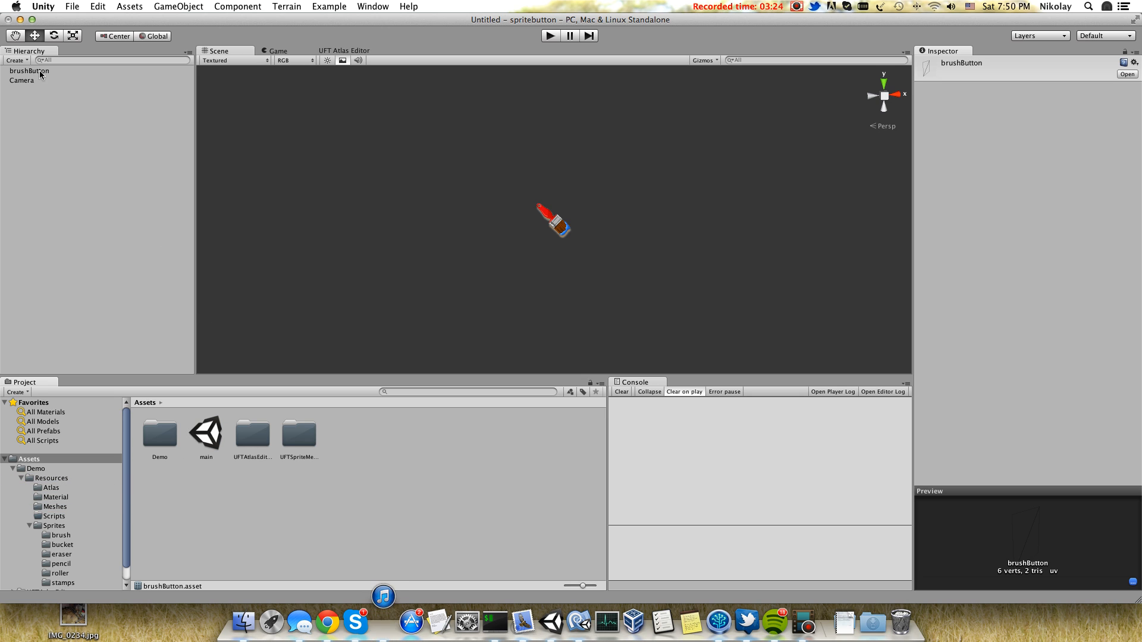
pyautogui.click(28, 71)
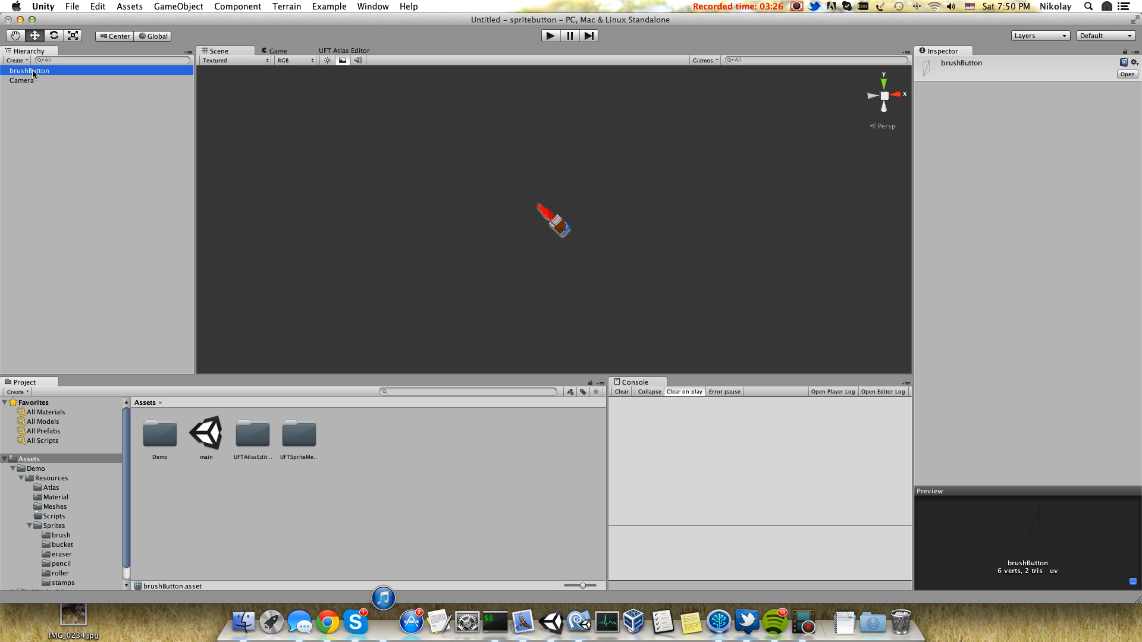
# Test the scene in Play mode, then select the Camera to reposition it.
pyautogui.click(28, 70)
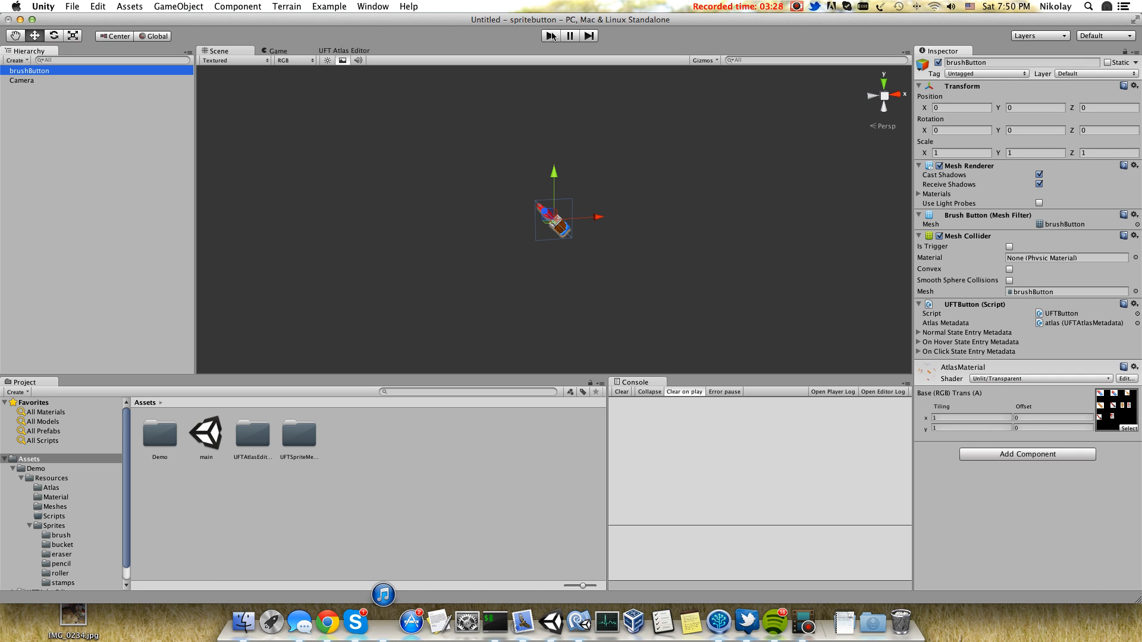
pyautogui.click(550, 34)
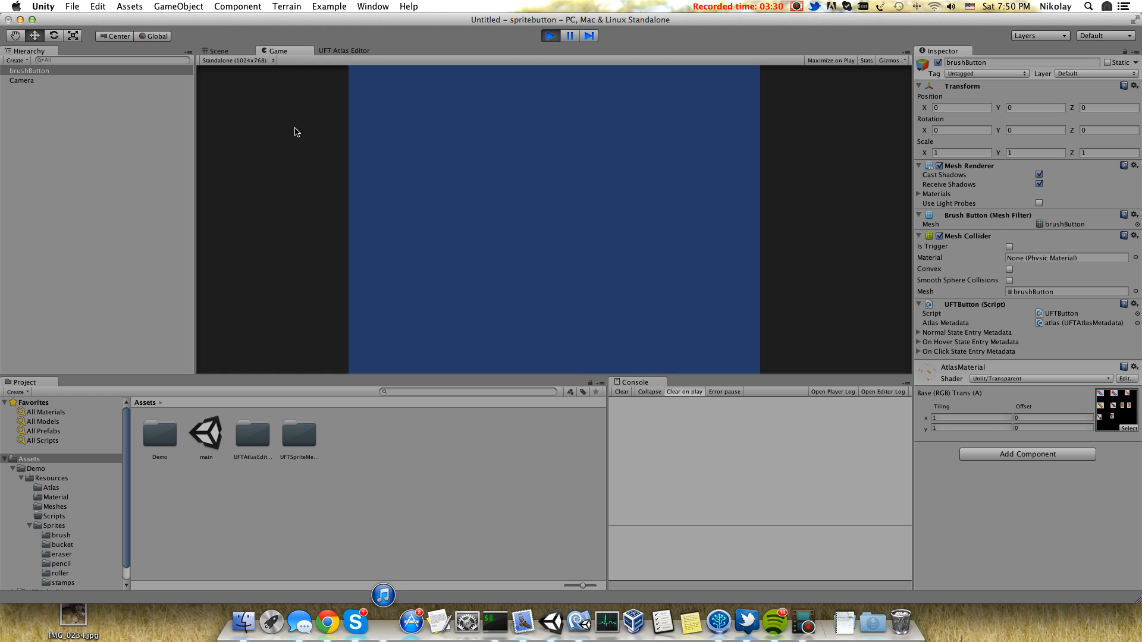
pyautogui.click(216, 50)
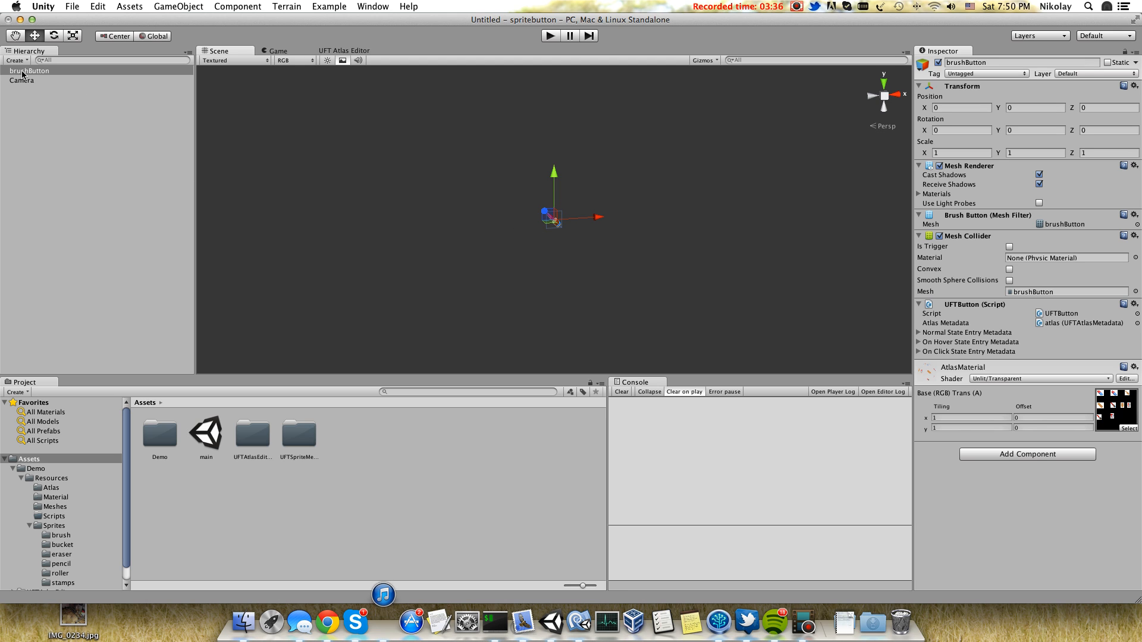
pyautogui.click(22, 80)
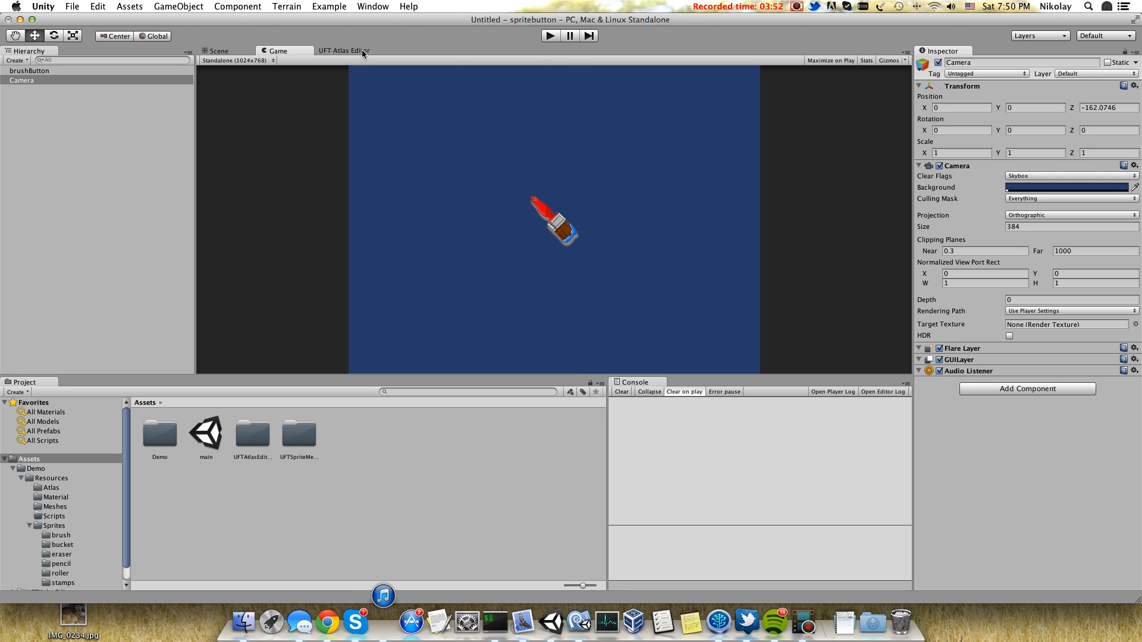
# Create a second sprite button from the bucket, bucket.focus and bucket.shadow images.
pyautogui.click(372, 6)
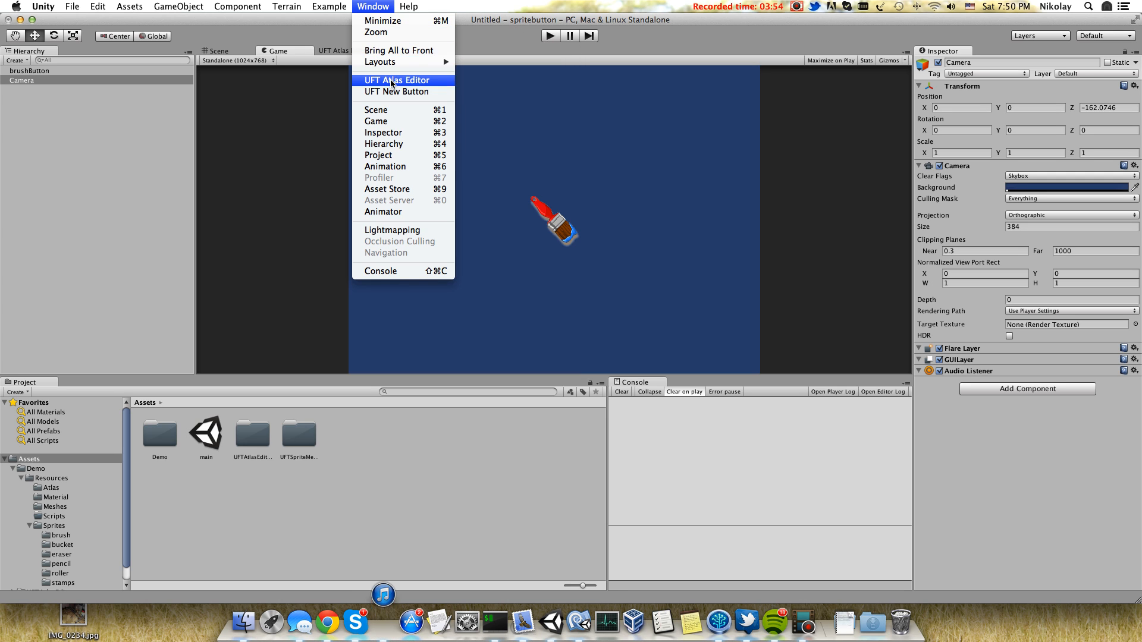
pyautogui.click(399, 91)
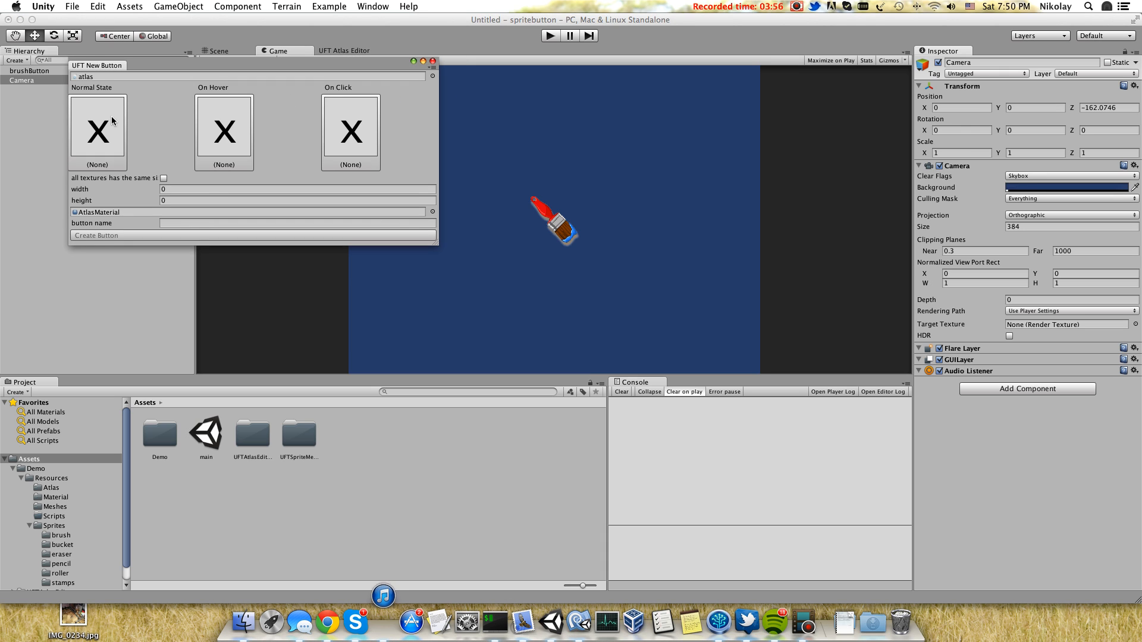
pyautogui.moveTo(123, 206)
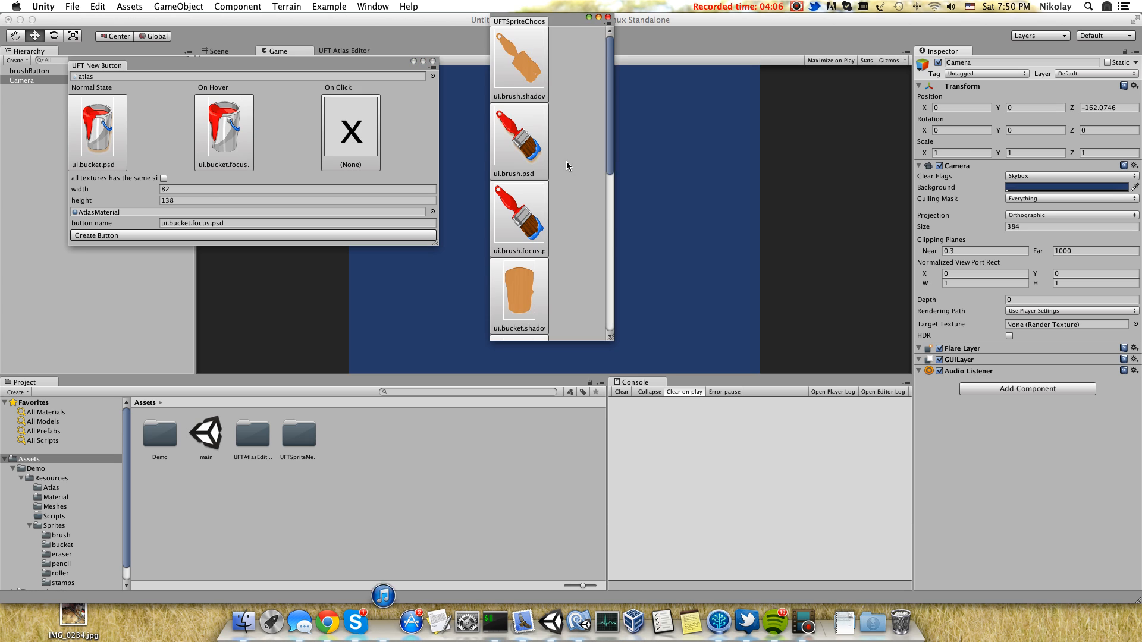
pyautogui.click(518, 295)
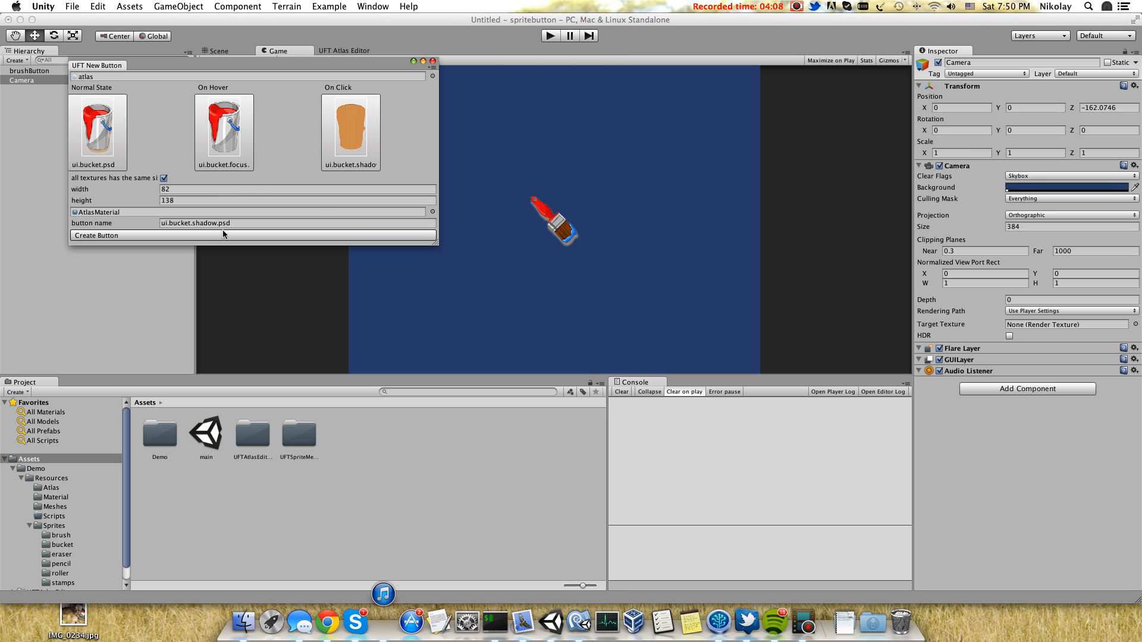
pyautogui.click(95, 236)
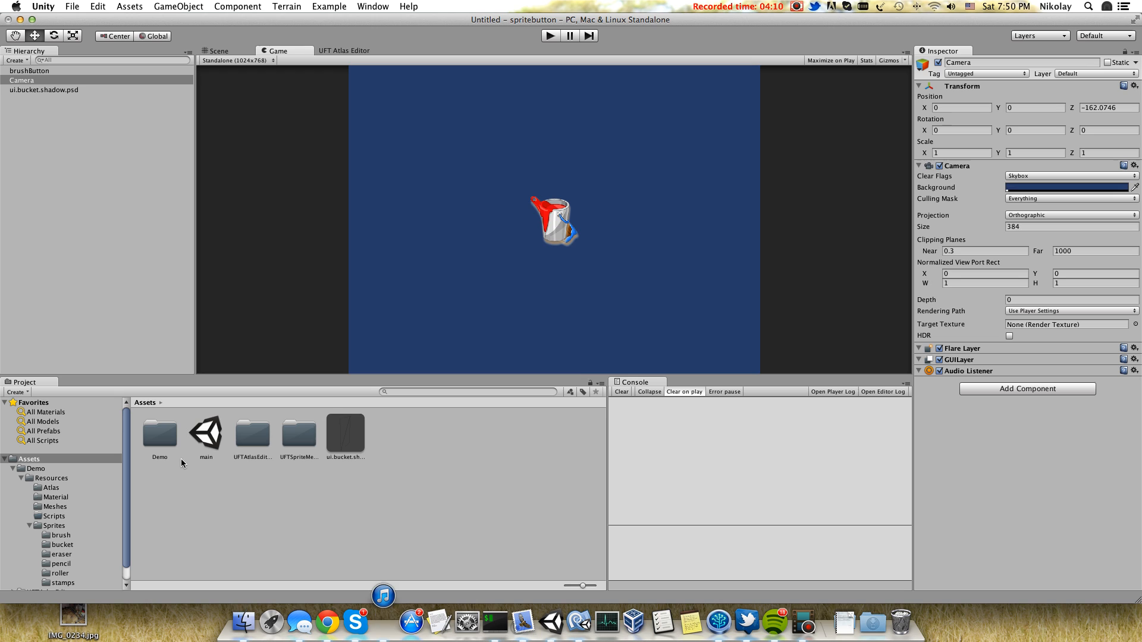
# Remove the stray bucket mesh asset and rename the new object to bucketButton.
pyautogui.click(345, 431)
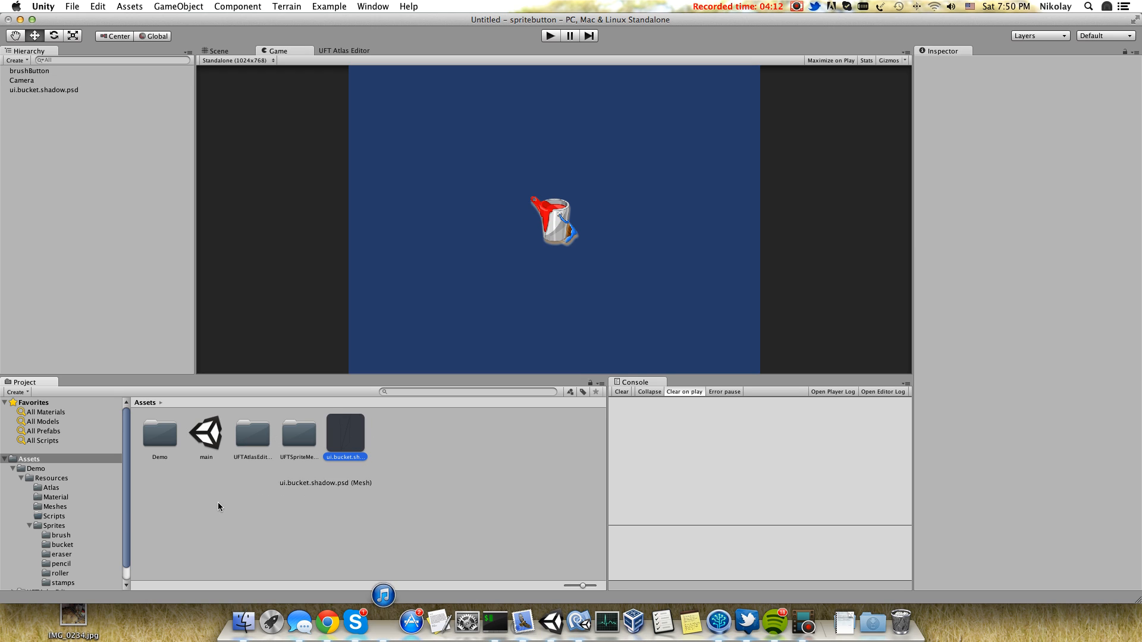
pyautogui.click(53, 507)
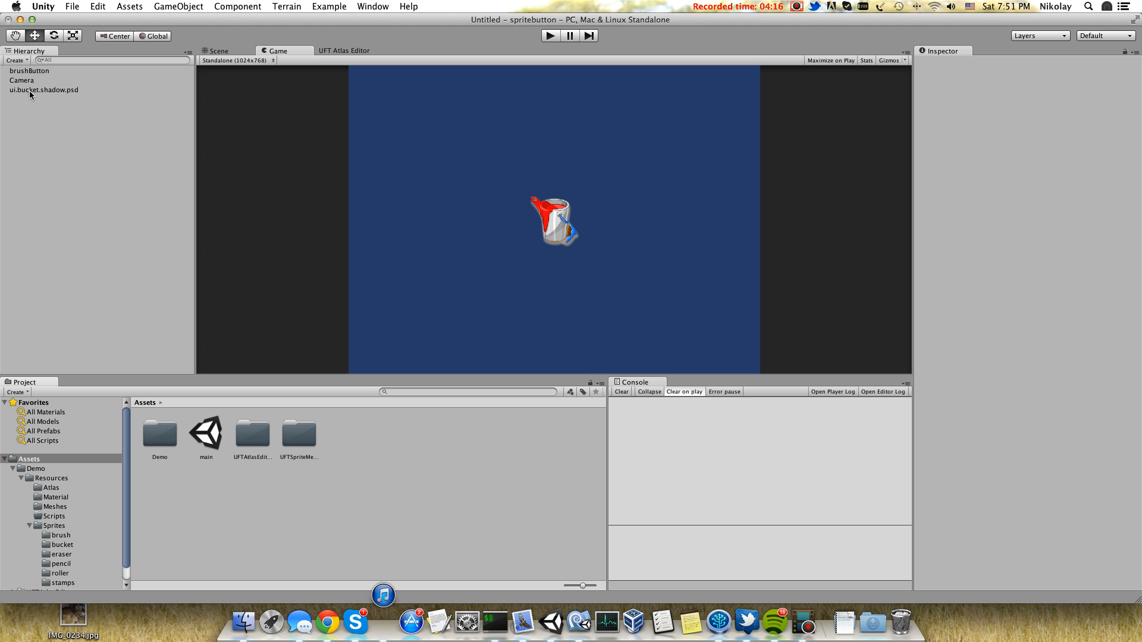
pyautogui.click(43, 89)
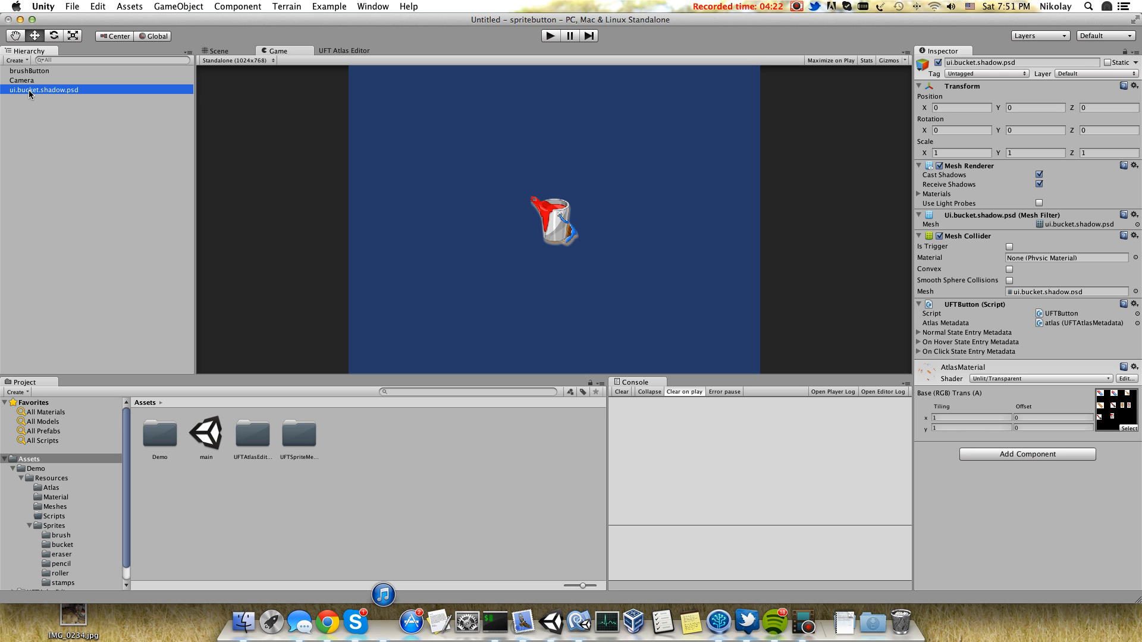
pyautogui.doubleClick(42, 89)
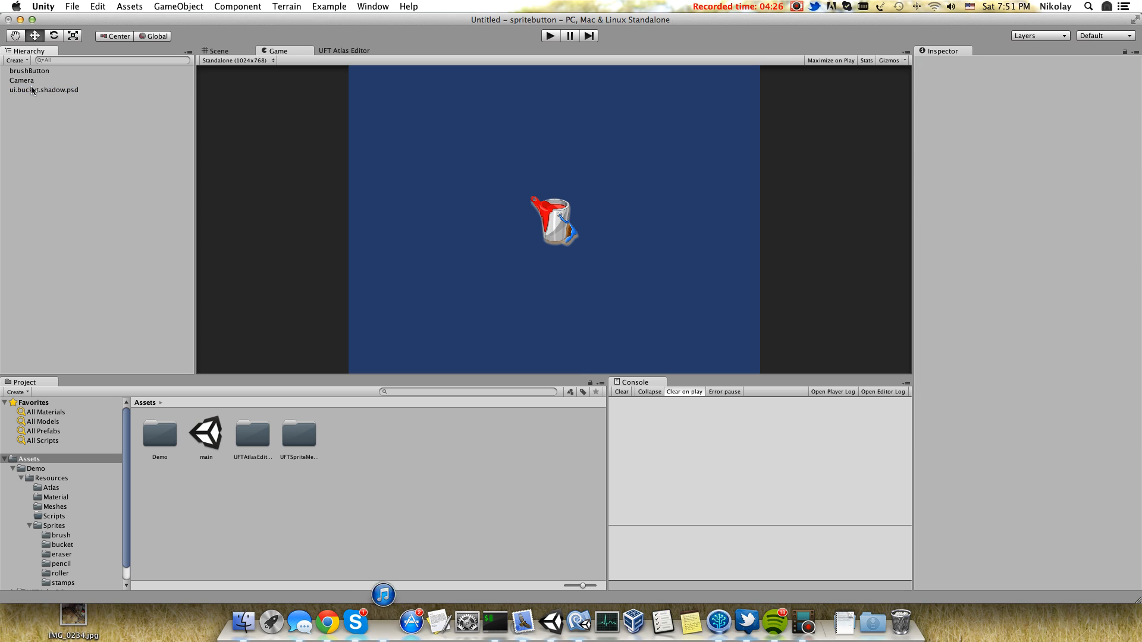
pyautogui.click(43, 89)
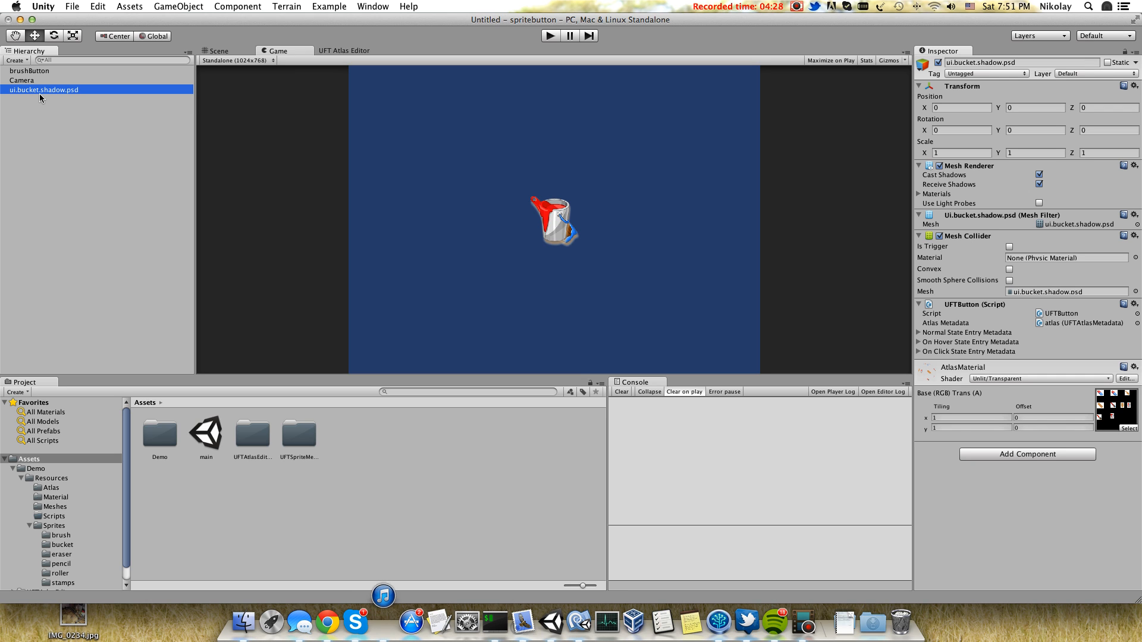
pyautogui.write('shado')
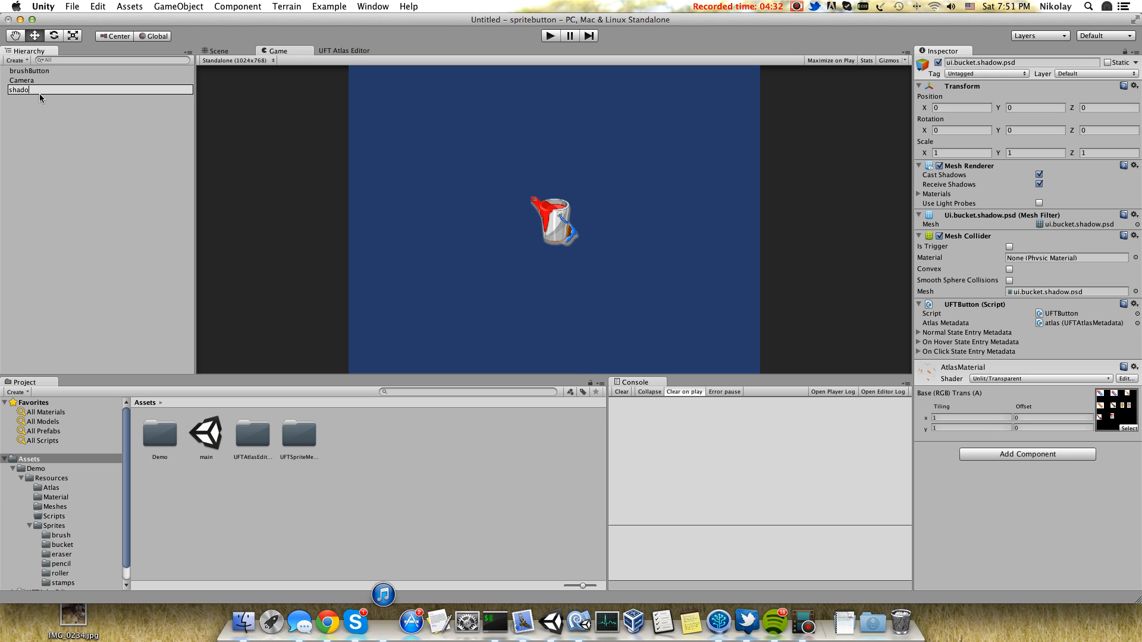
pyautogui.write('bucketButton')
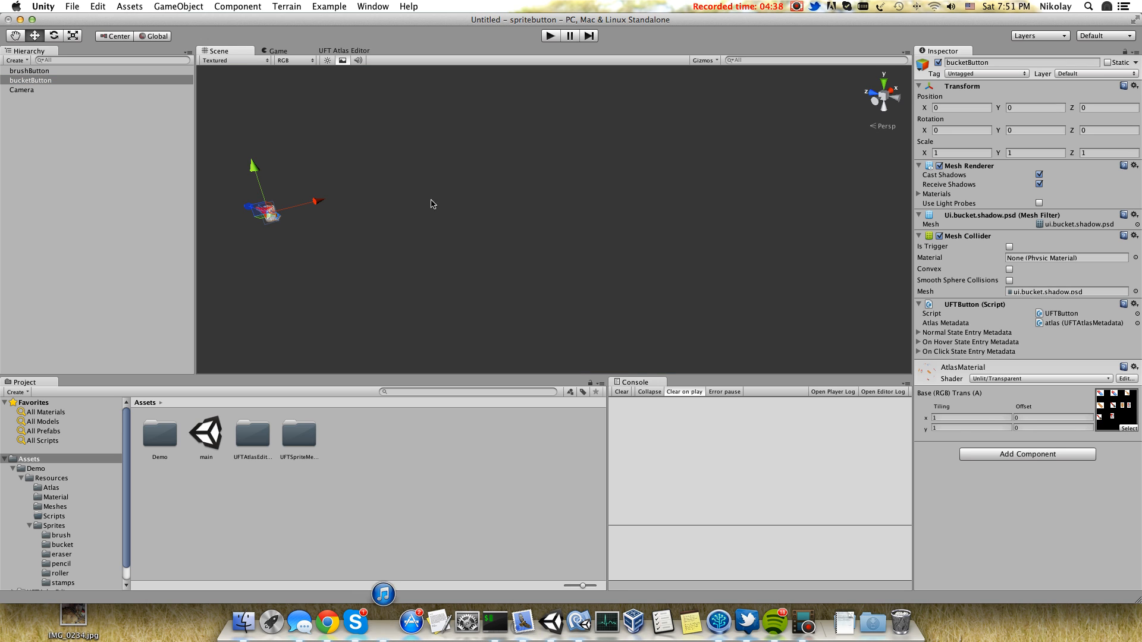
# Select brushButton to review its UFTButton script component.
pyautogui.click(31, 79)
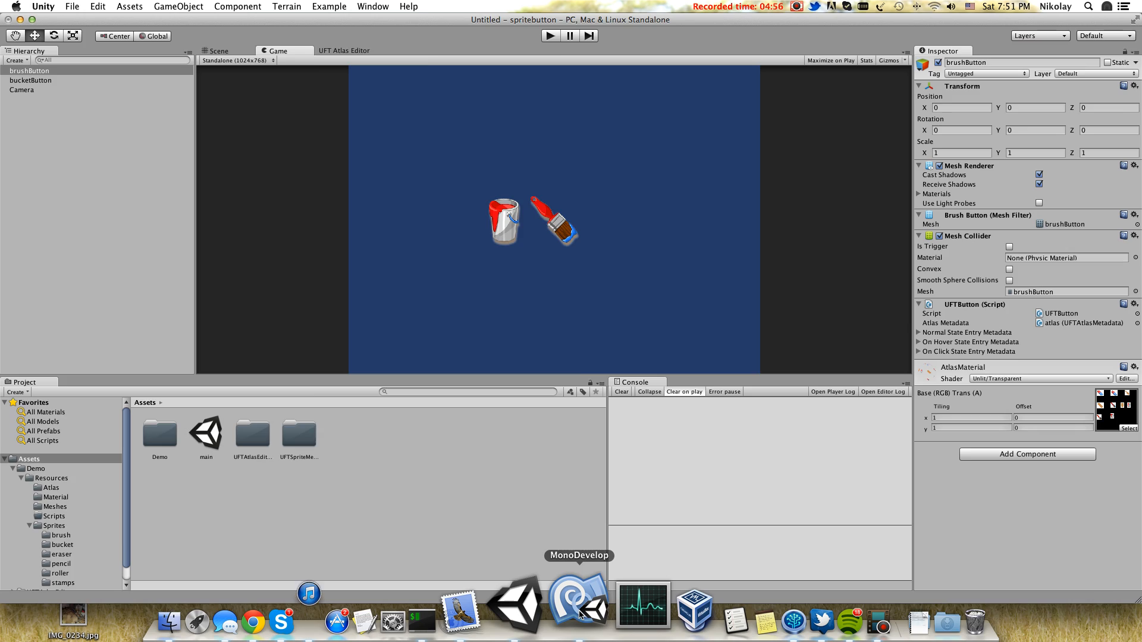
# Switch to MonoDevelop to review UFTButton's static onButtonClick and onButtonHover events.
pyautogui.click(578, 601)
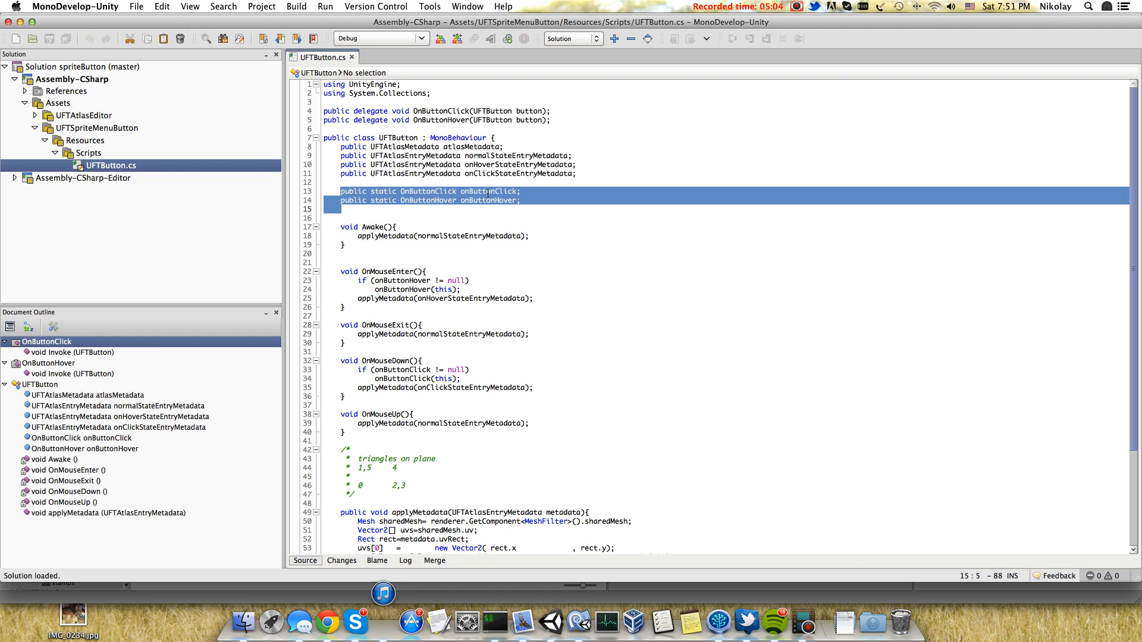
pyautogui.moveTo(491, 202)
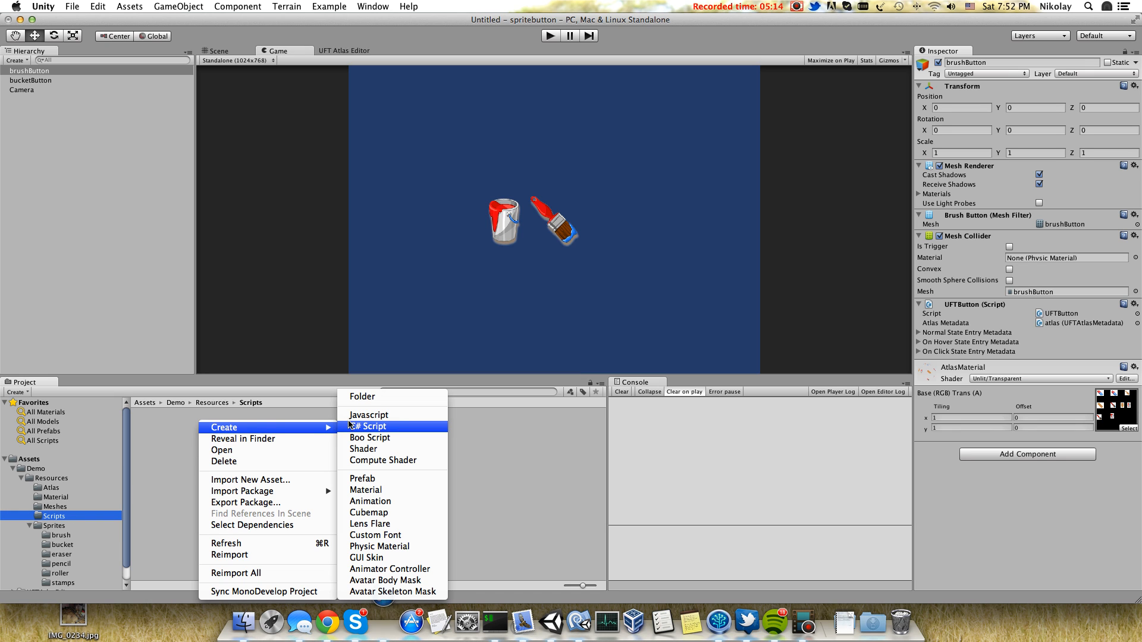
# Create a C# script named ButtonManager in the Scripts folder and open it in MonoDevelop.
pyautogui.click(369, 426)
pyautogui.write('ButtonMa')
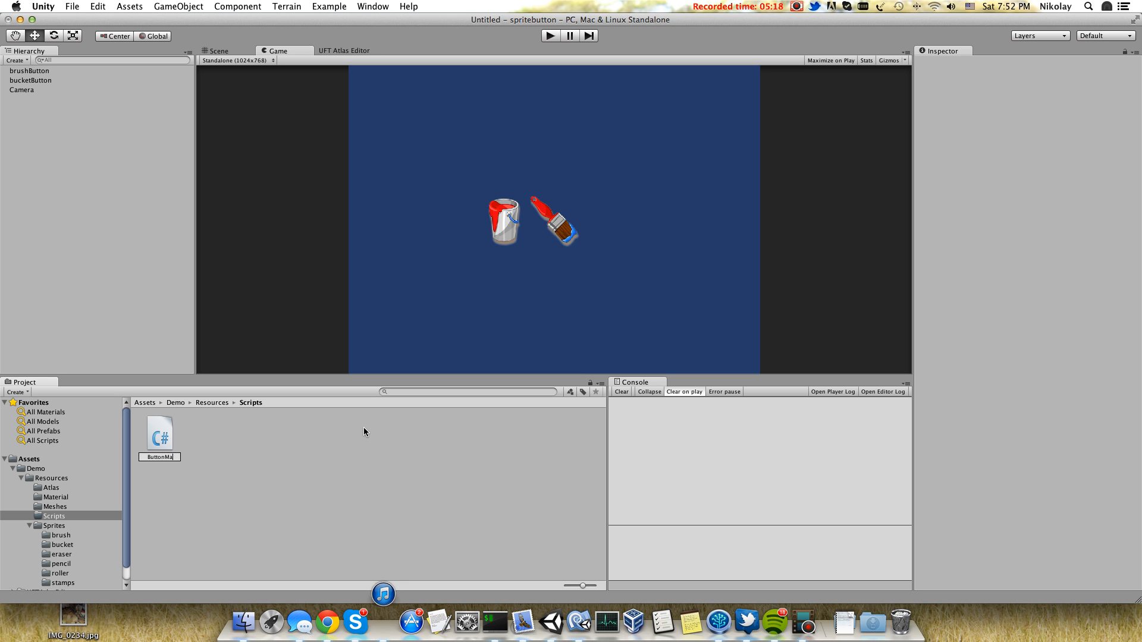
pyautogui.click(158, 435)
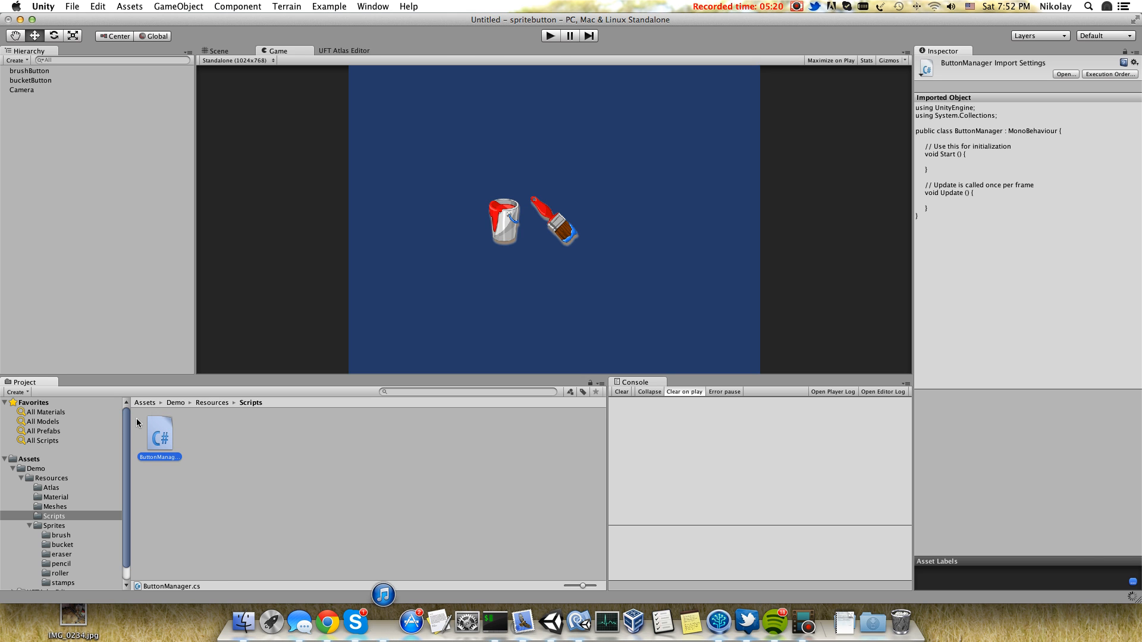
pyautogui.doubleClick(158, 433)
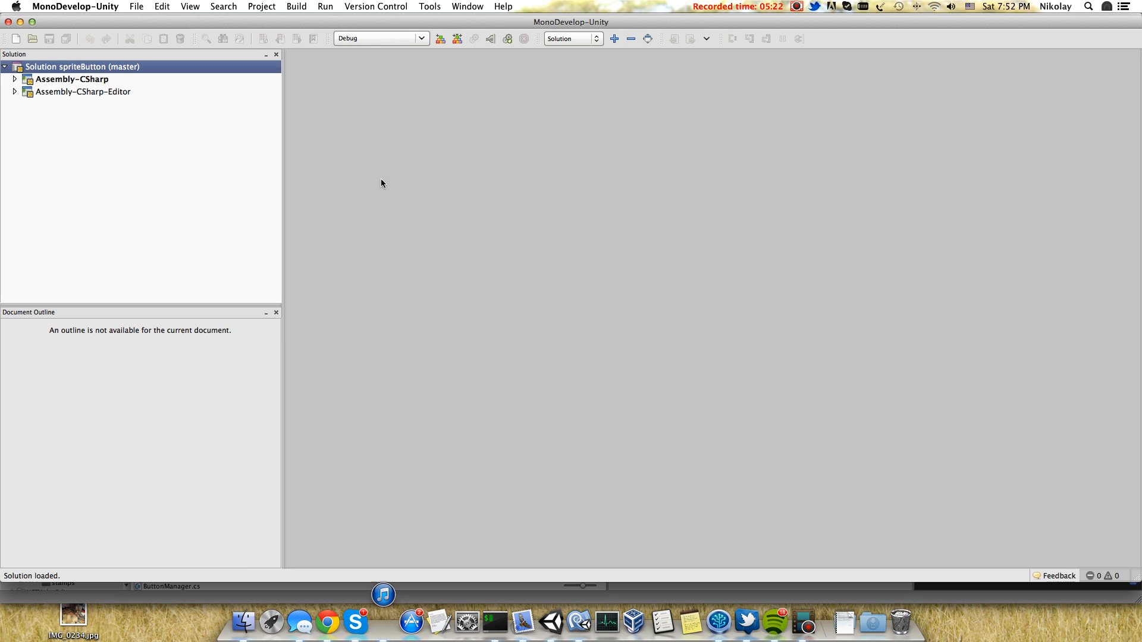
# In Start, subscribe UFTButton.onButtonClick and onButtonHover to handlers and generate the stub methods.
pyautogui.doubleClick(119, 147)
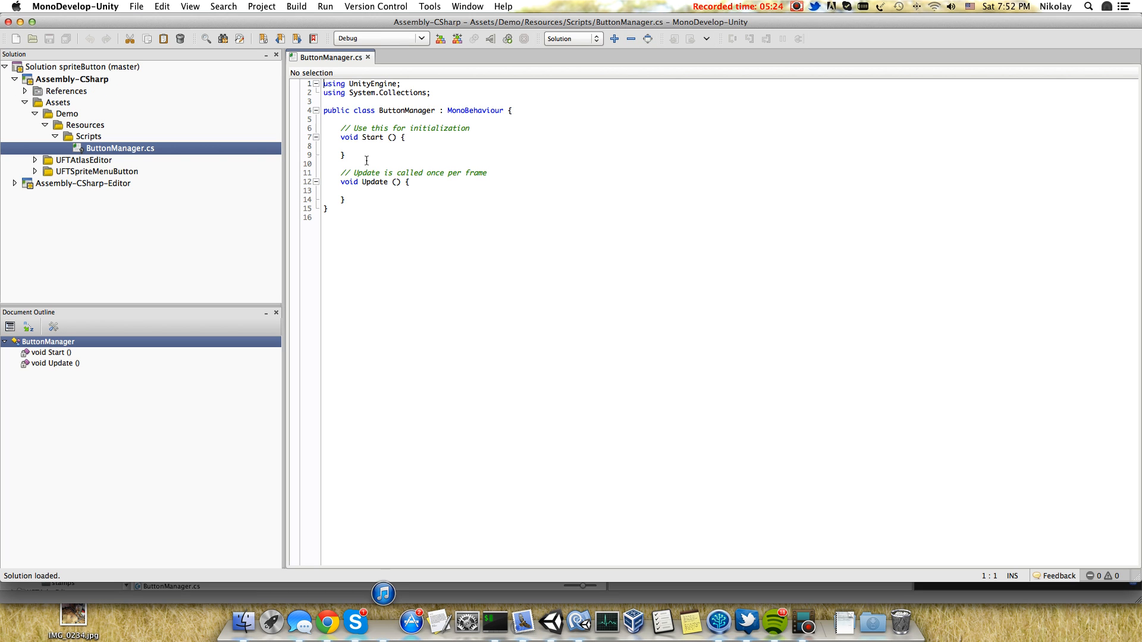
pyautogui.moveTo(349, 145)
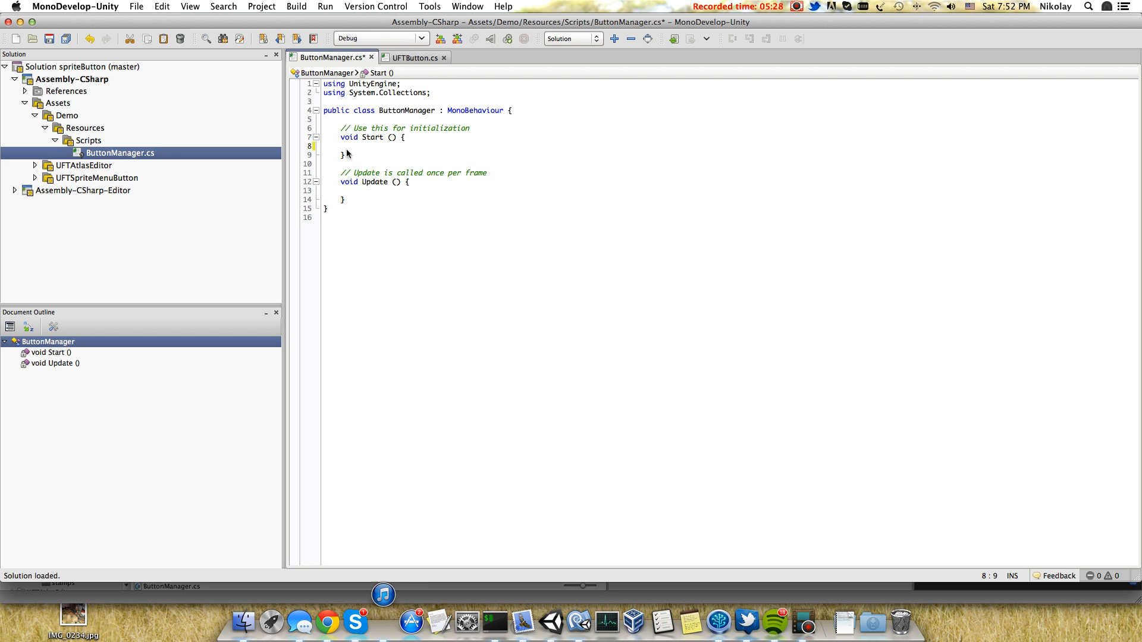
pyautogui.write('UFTButton.onButtonClick')
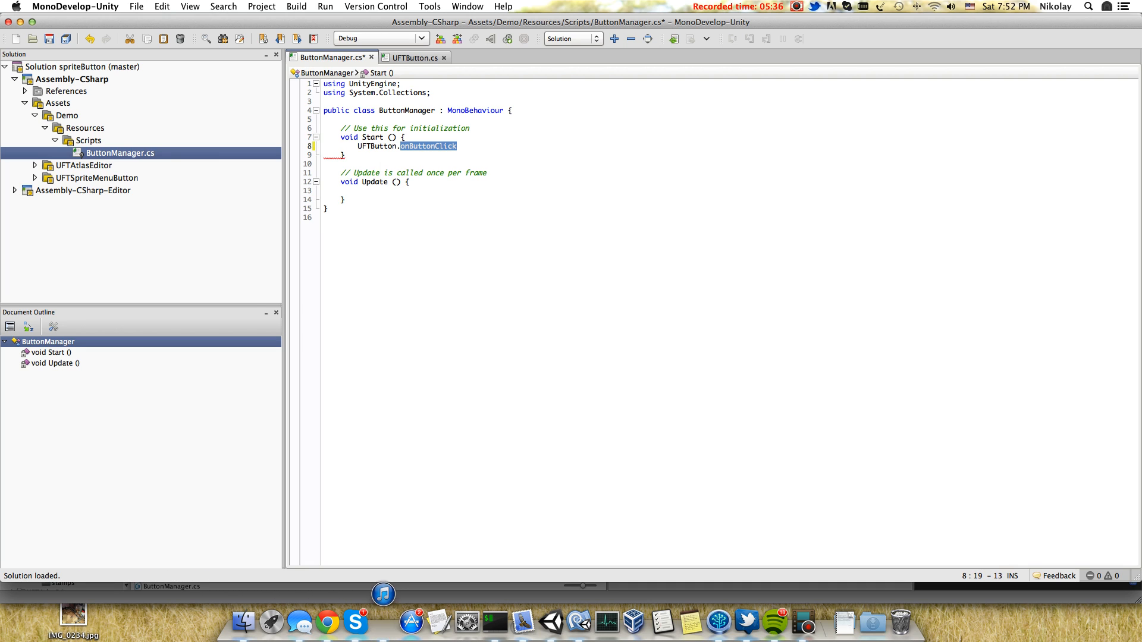
pyautogui.write('+=onButtonClick')
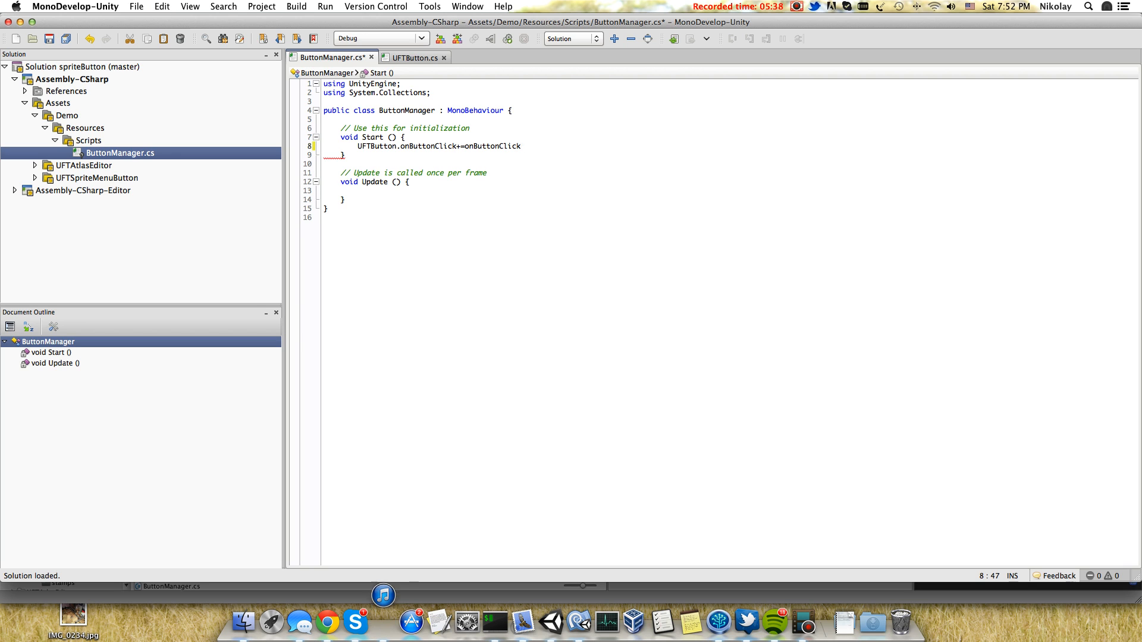
pyautogui.write('UFB')
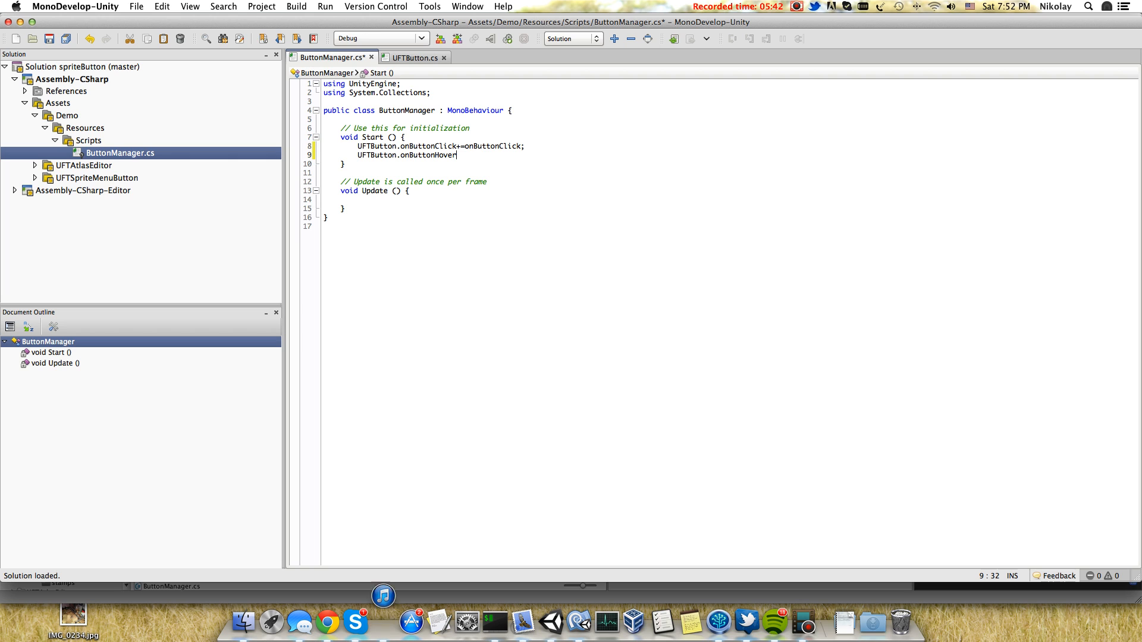
pyautogui.write('+=i')
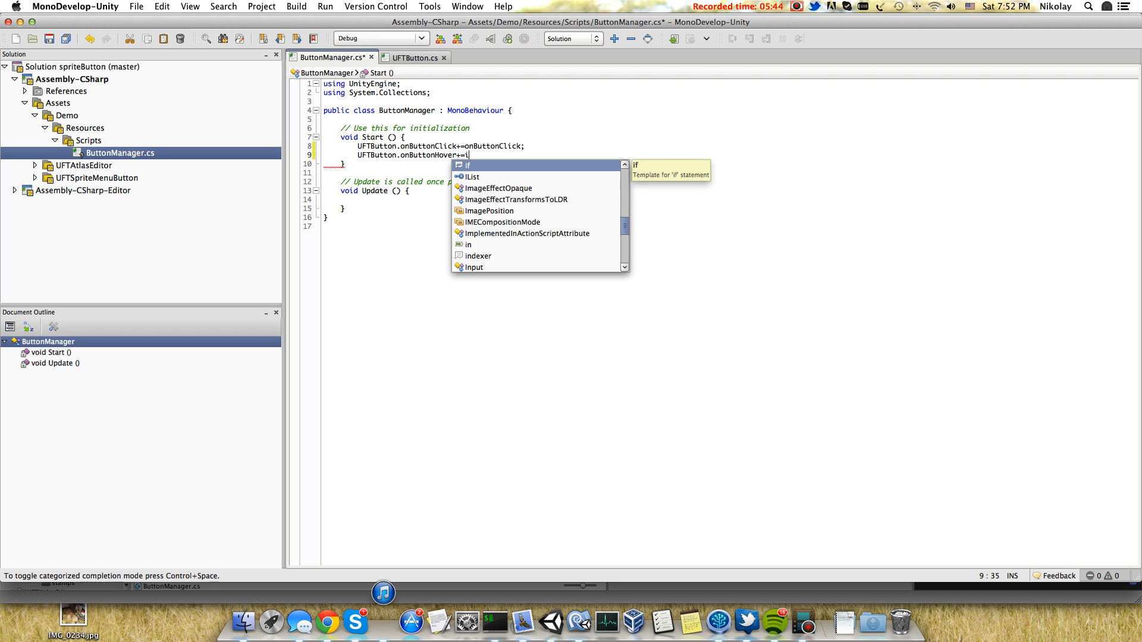
pyautogui.write('onHover')
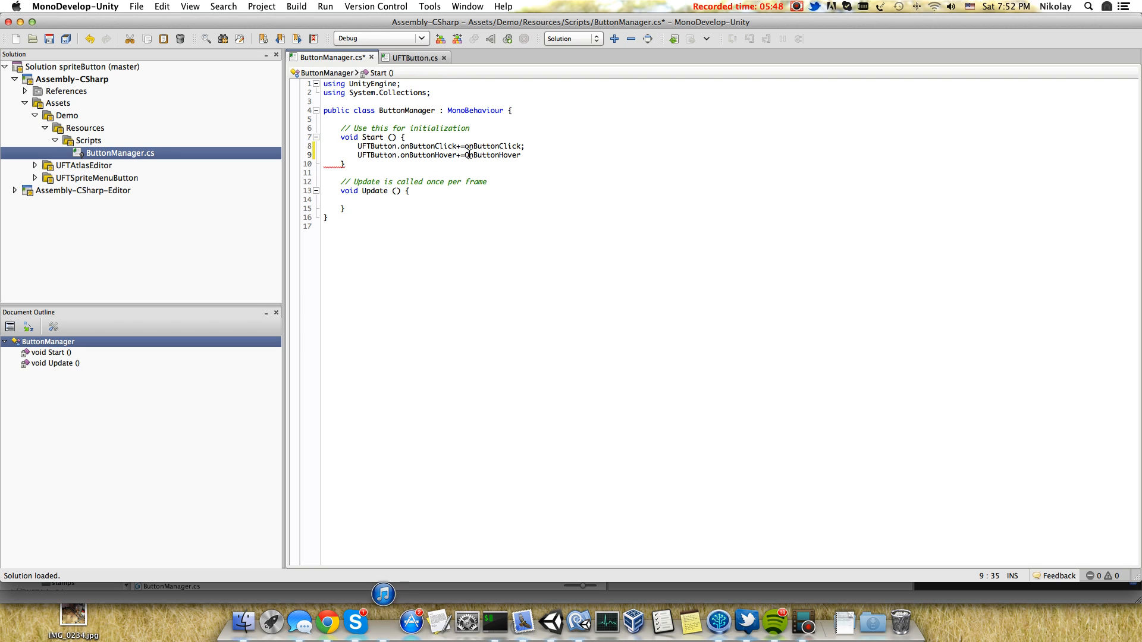
pyautogui.write('onButtonHover')
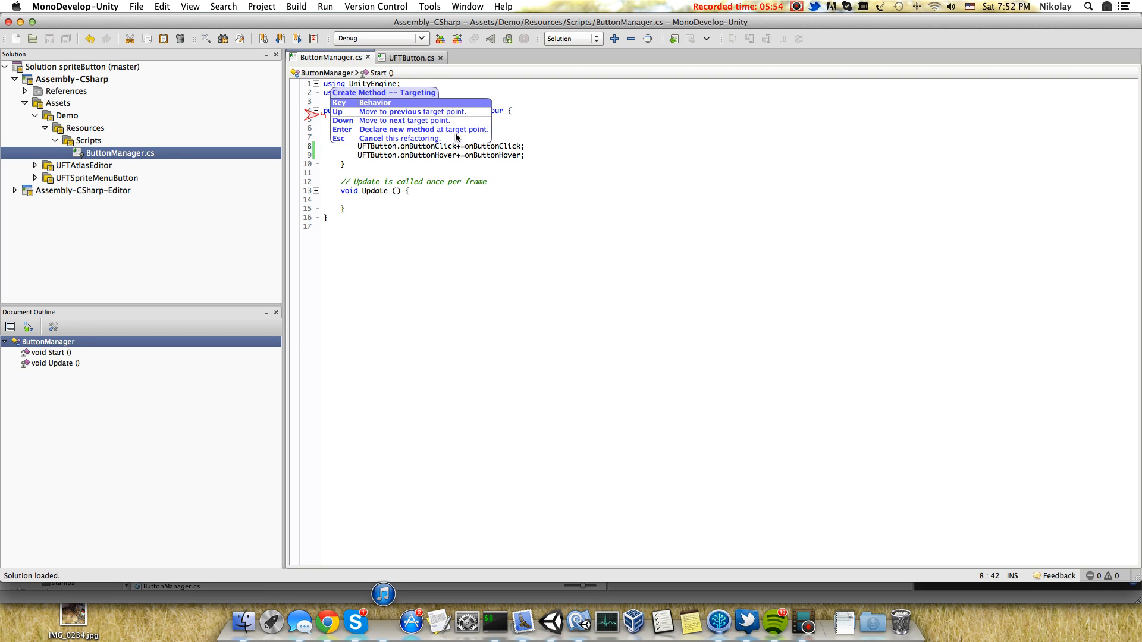
pyautogui.press('Return')
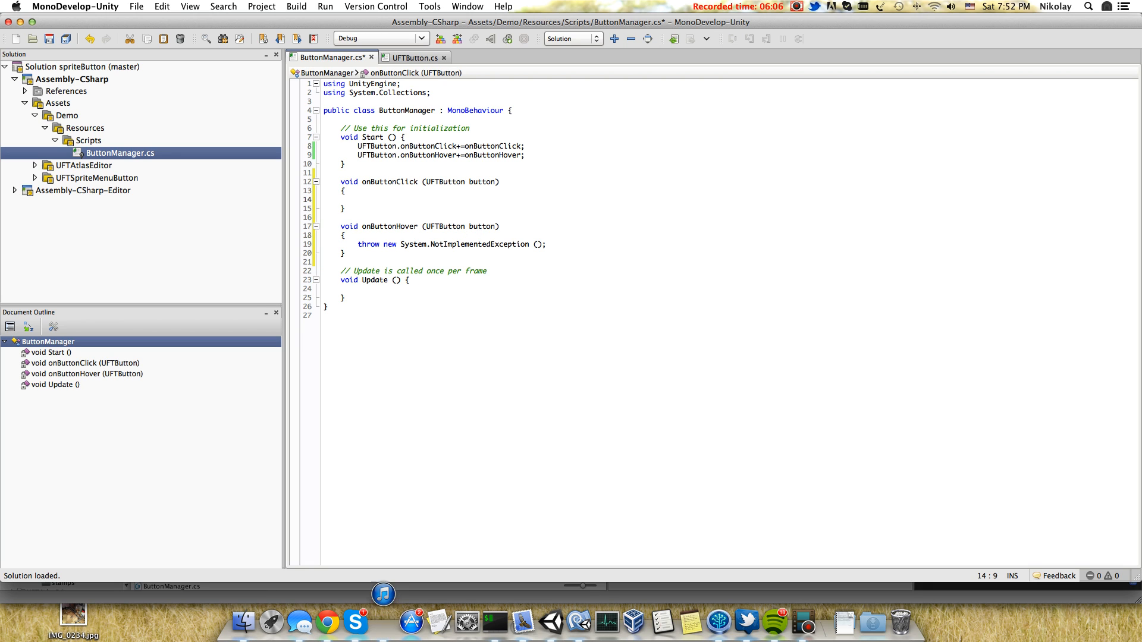
# Make onButtonClick log button.name + " has been clicked" with Debug.Log.
pyautogui.write('Debug.l')
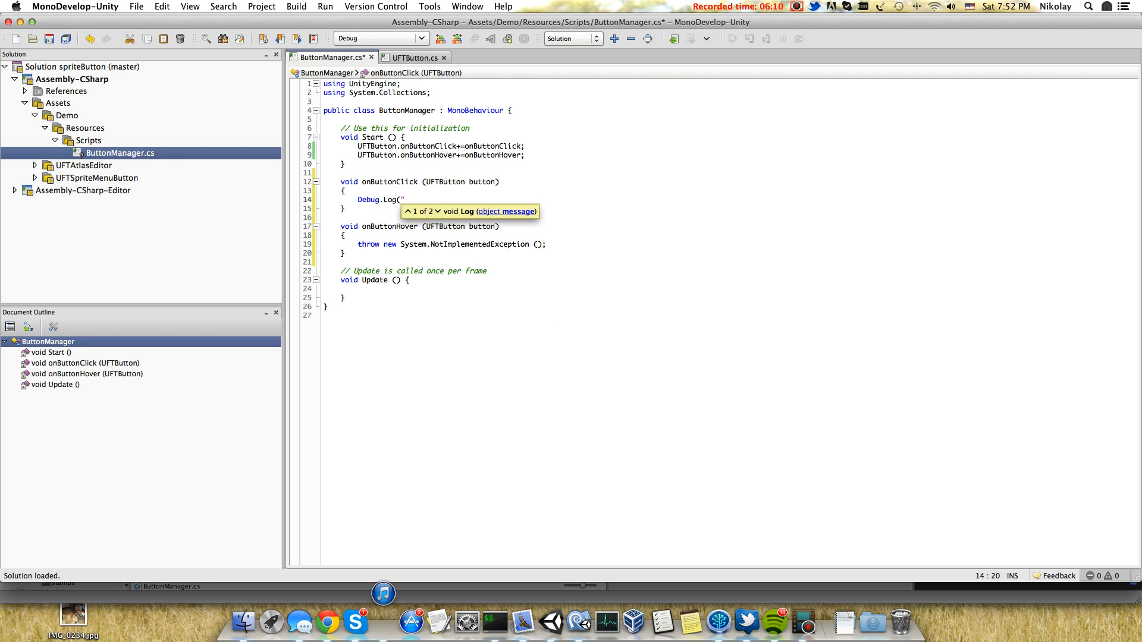
pyautogui.write('button')
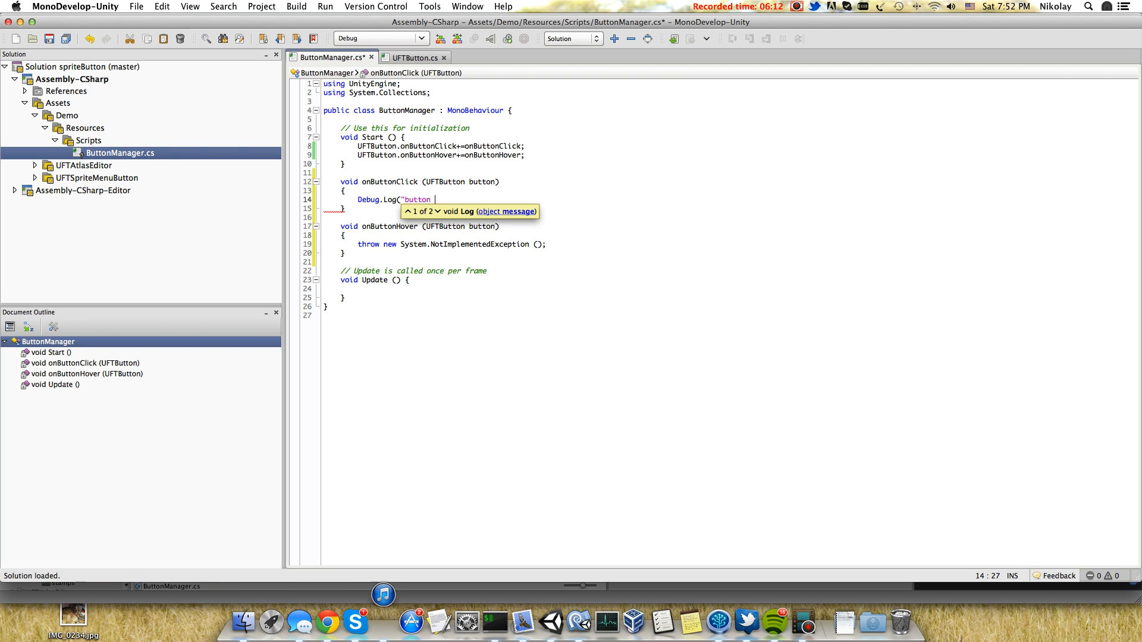
pyautogui.write('"+ button')
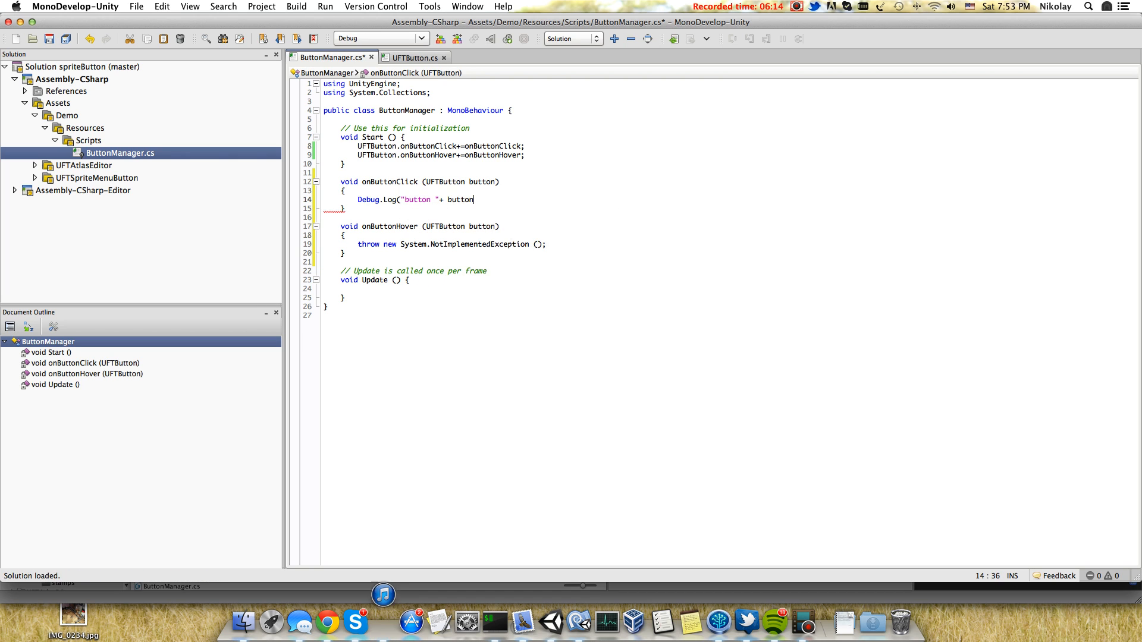
pyautogui.write('.name +')
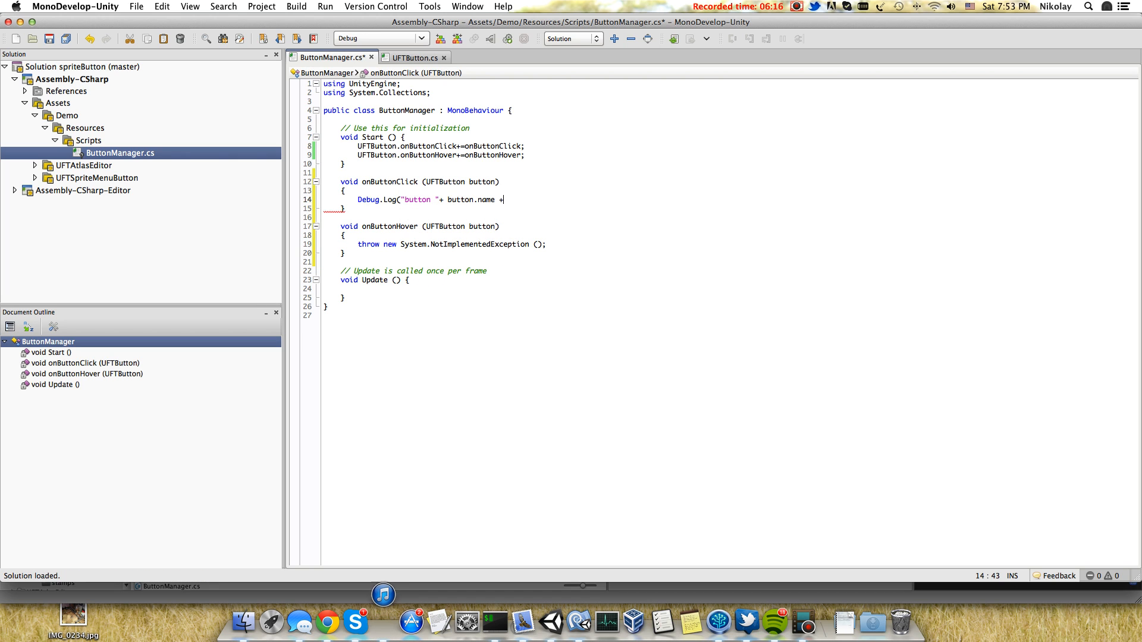
pyautogui.write('" has be')
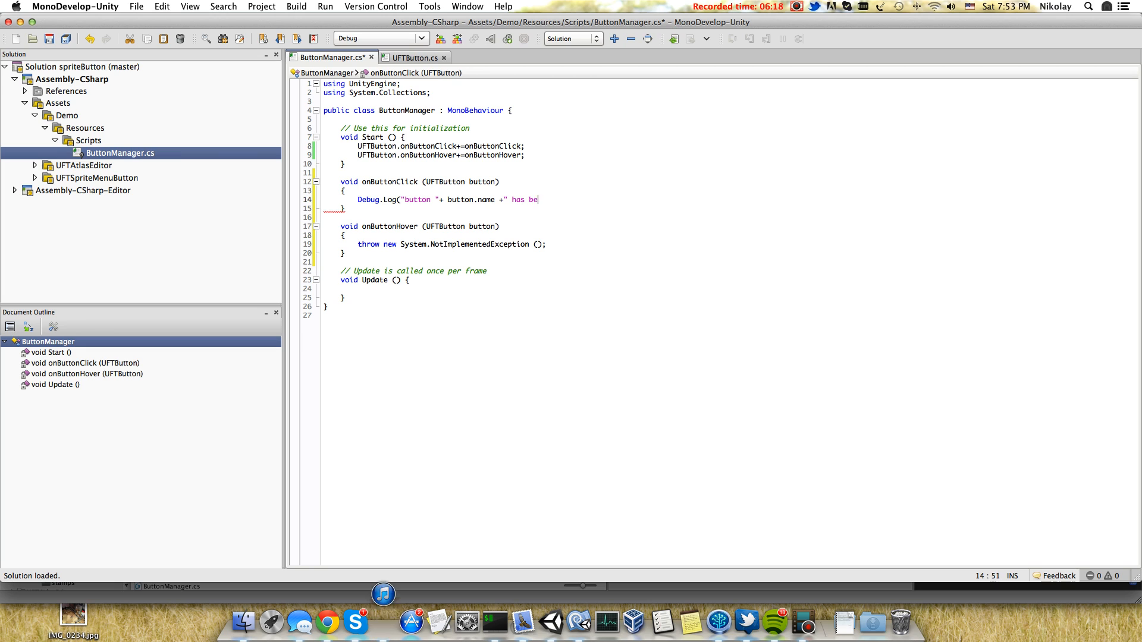
pyautogui.write('en clicked");')
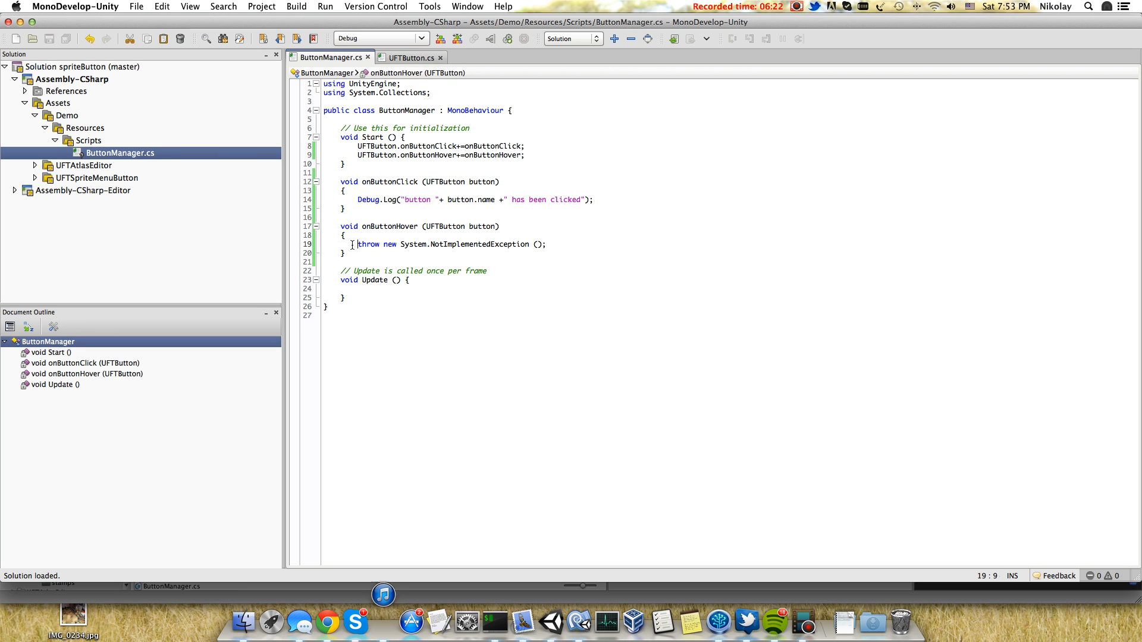
# Make onButtonHover log button.name + " on hover" with Debug.Log.
pyautogui.write('D')
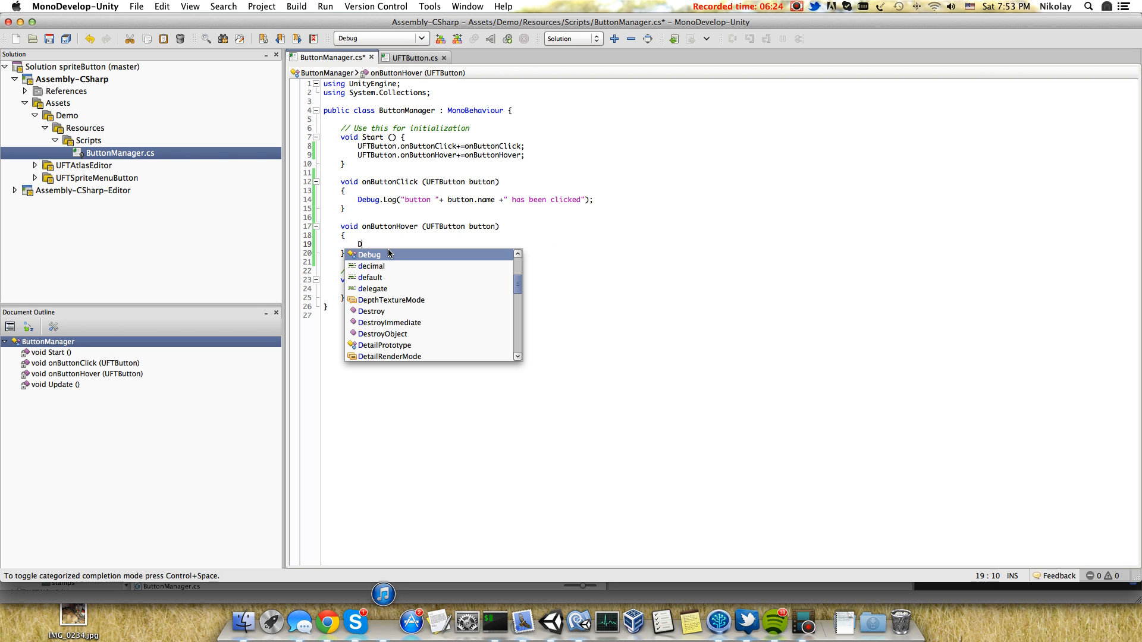
pyautogui.write('ebug.Log("button')
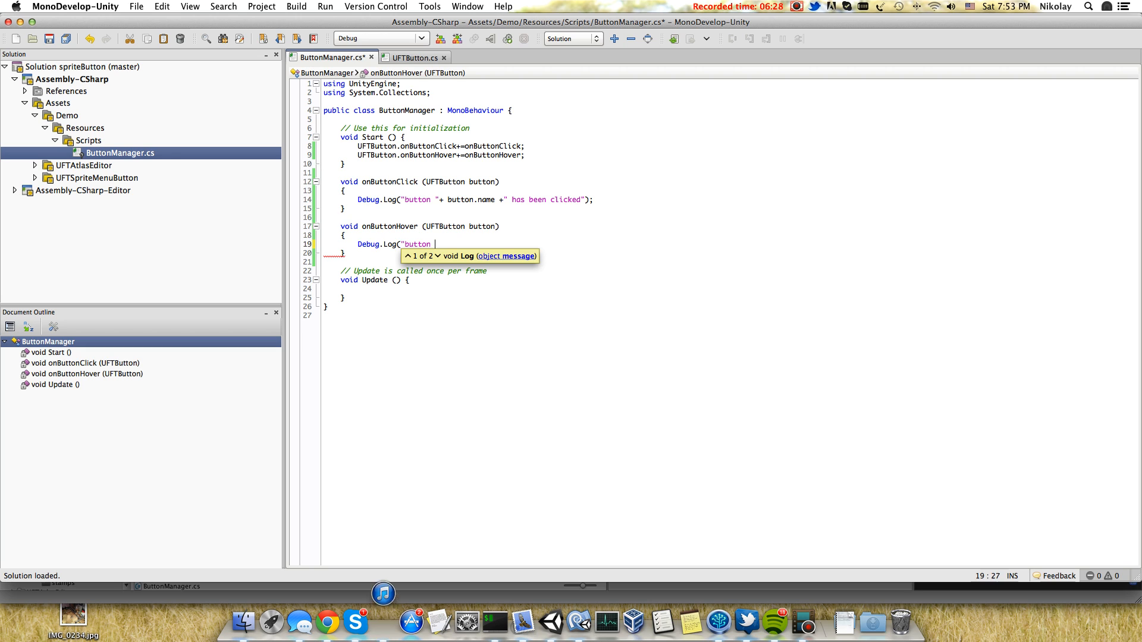
pyautogui.write('"+button.name +')
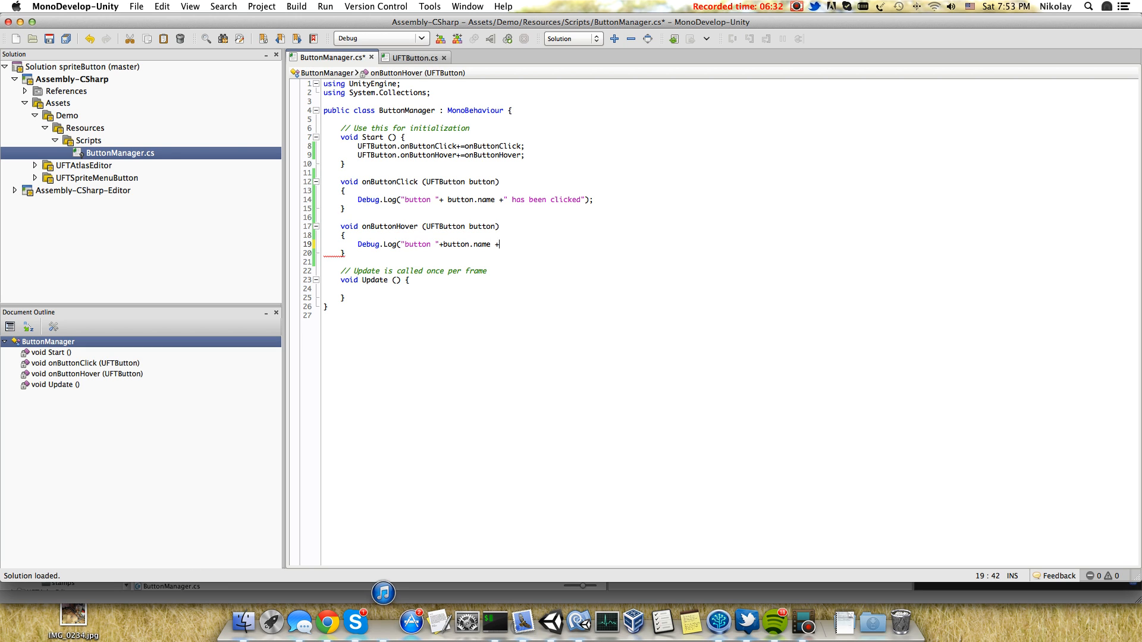
pyautogui.write('" on hover"')
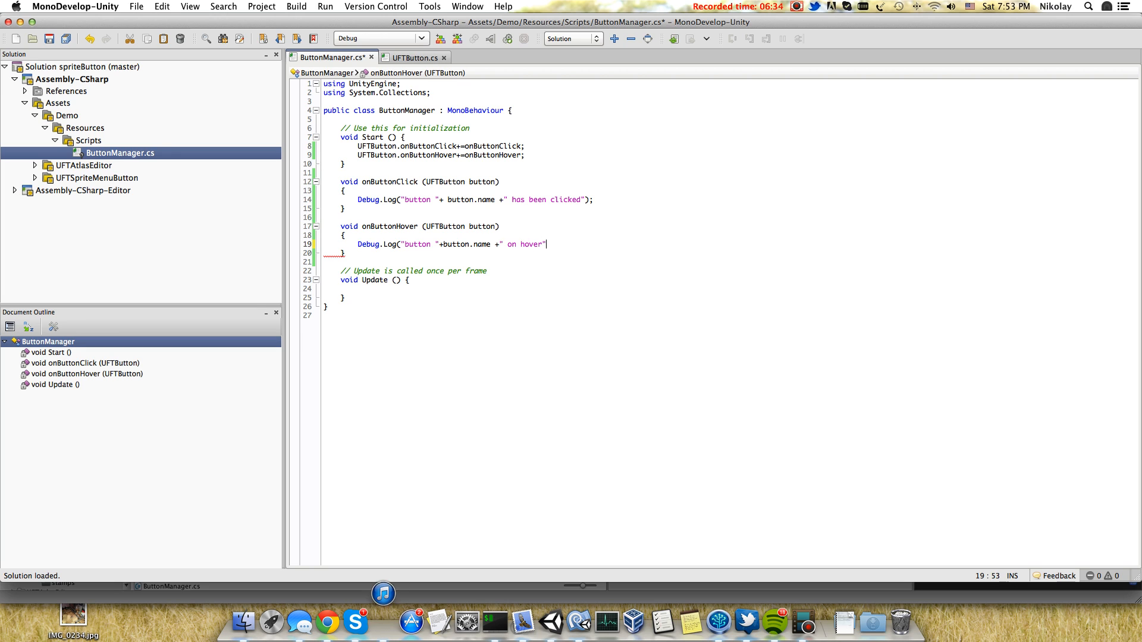
pyautogui.write(');')
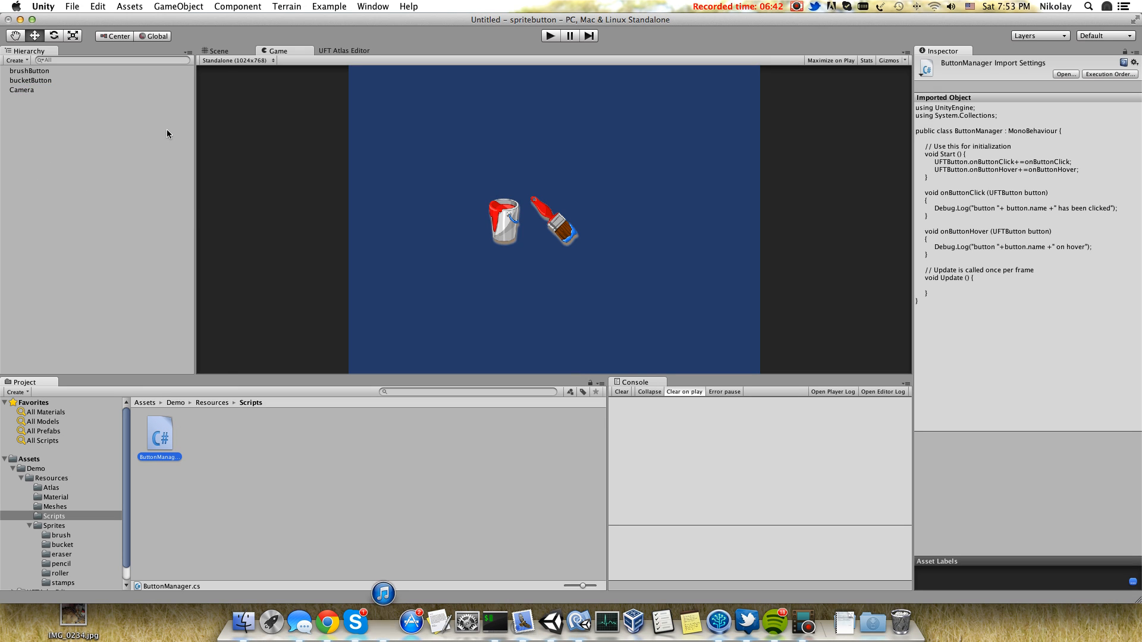
pyautogui.moveTo(552, 60)
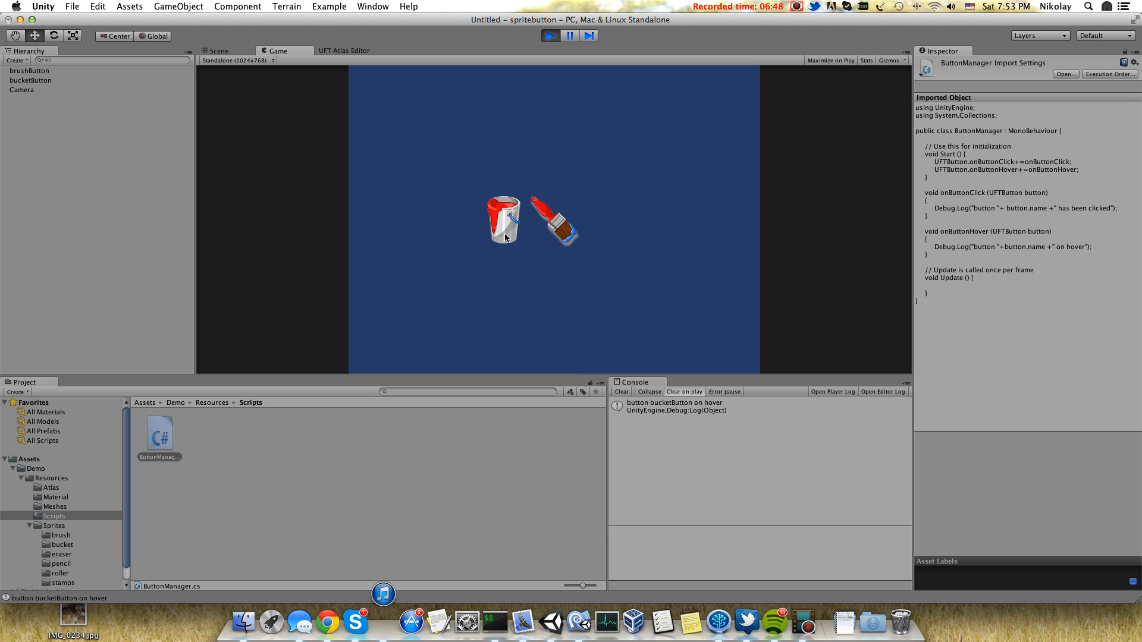
pyautogui.moveTo(587, 239)
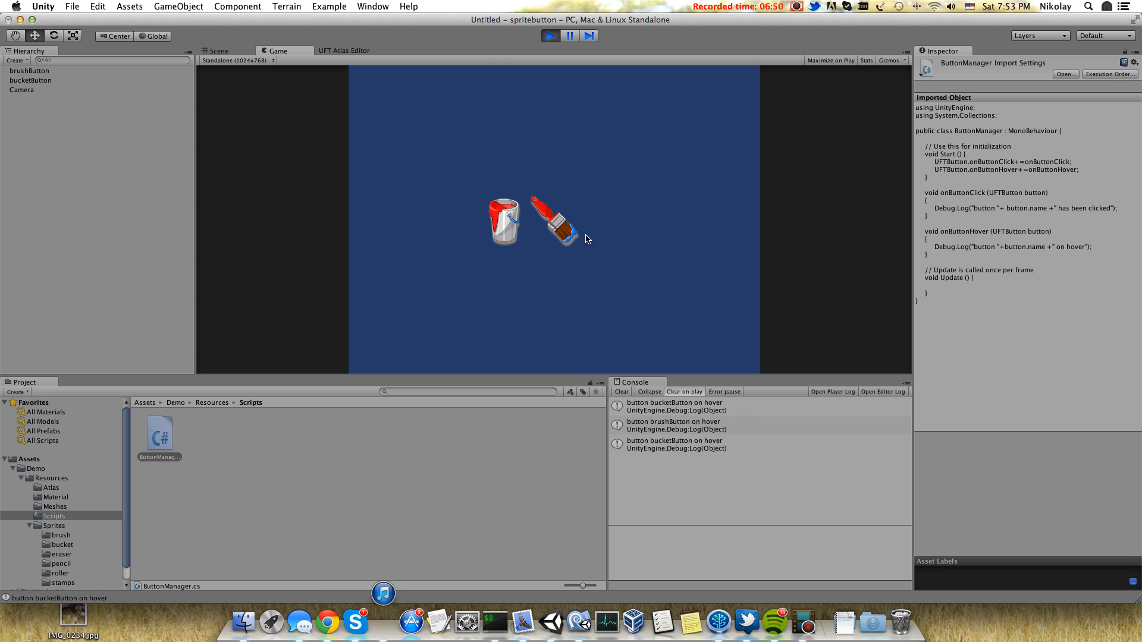
# Run the scene, click the brush sprite and inspect the "brushButton has been clicked" Console entry.
pyautogui.click(556, 219)
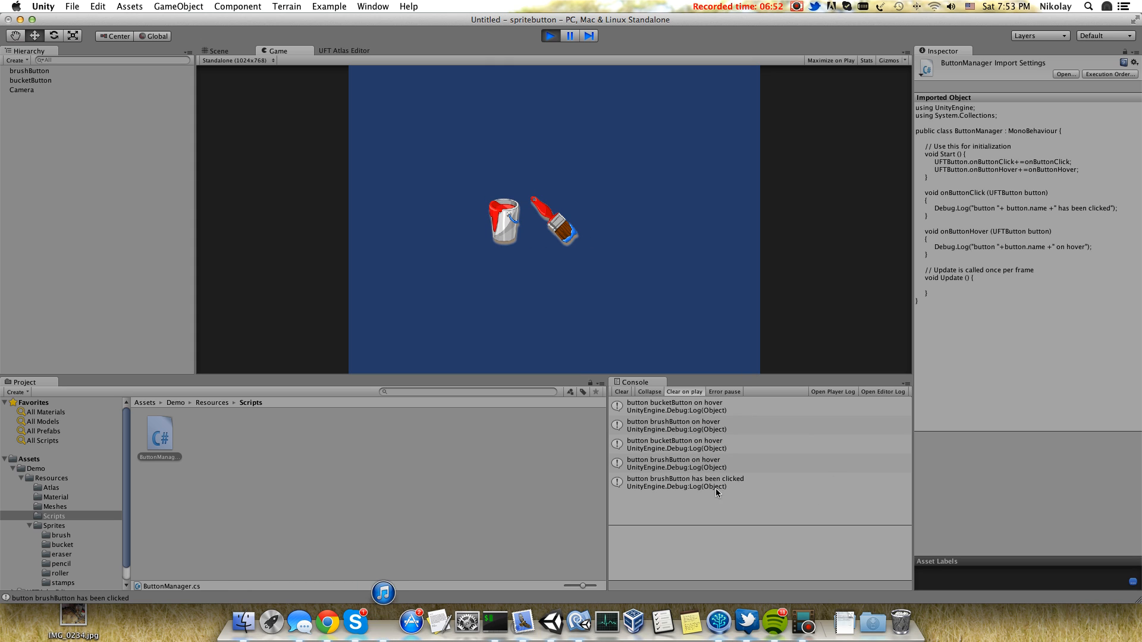
pyautogui.click(685, 481)
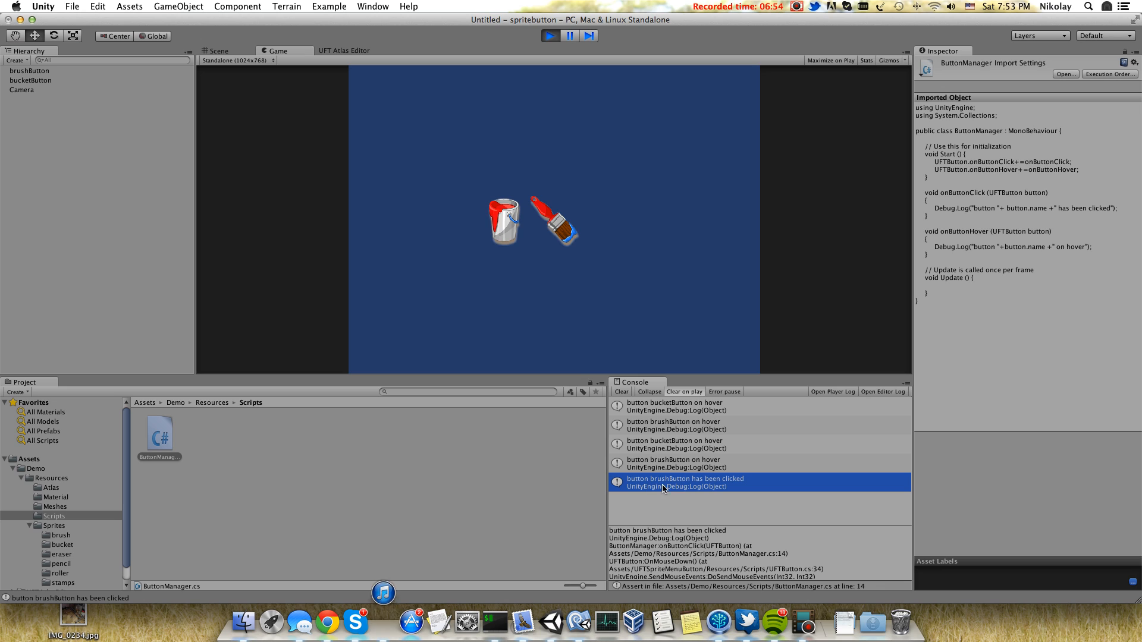